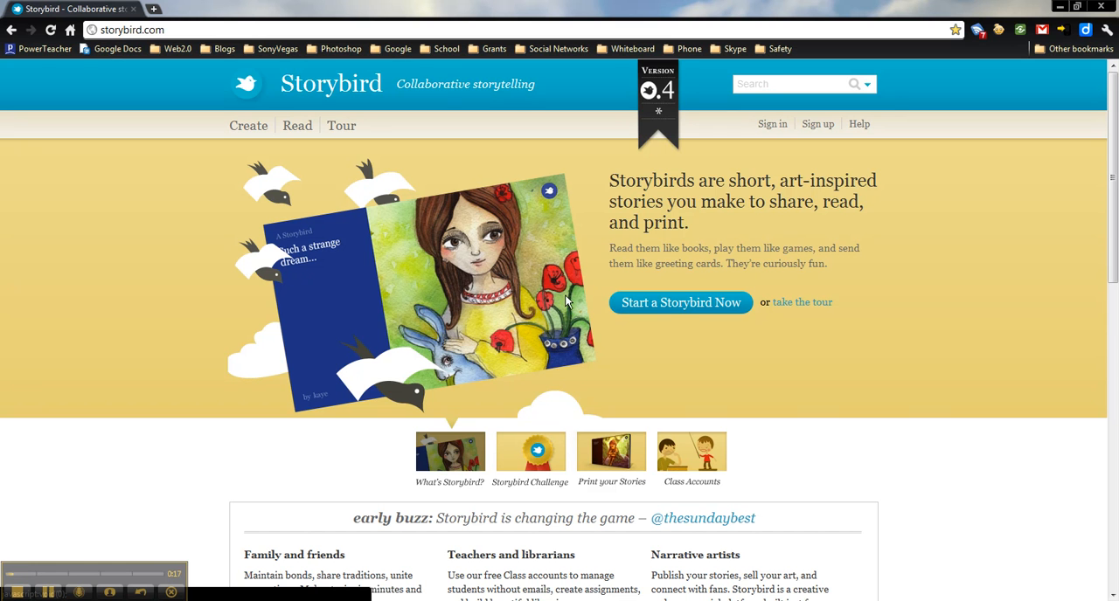
Step: Go to Storybird's sign-in page and enter username 'john' and the password
{"action": "left_click", "coordinate": [770, 123]}
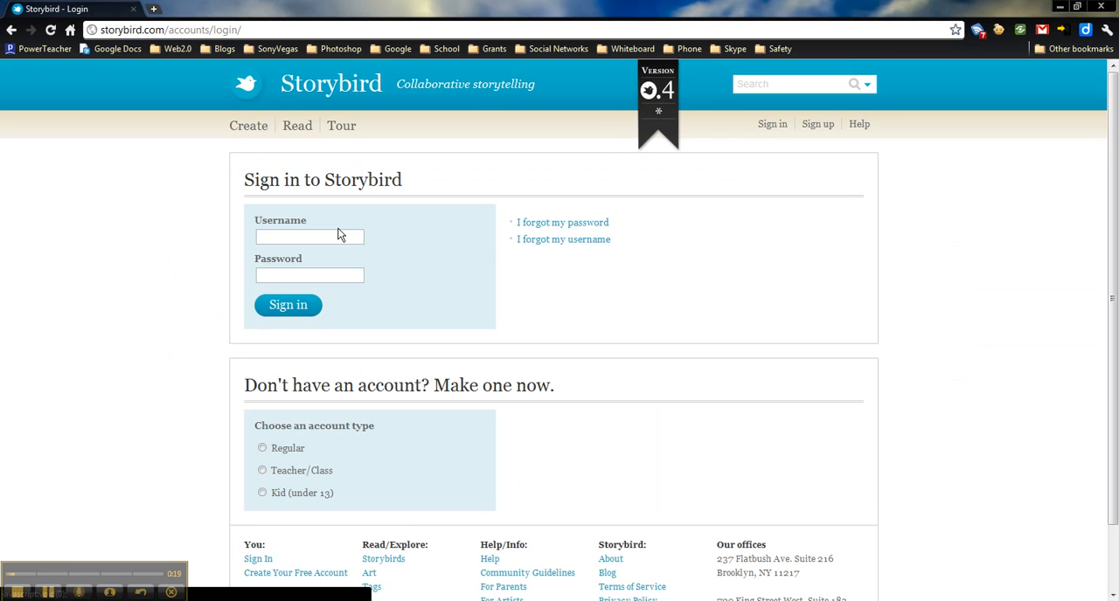
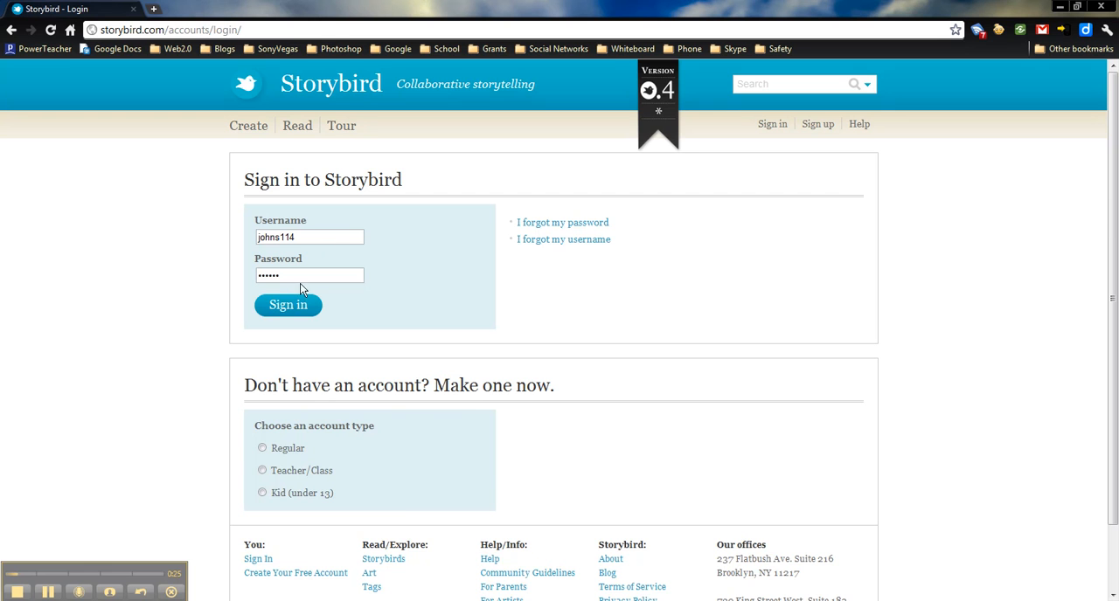
Step: Log in and scroll the home page showing the unpublished story The Giant Alien
{"action": "left_click", "coordinate": [288, 305]}
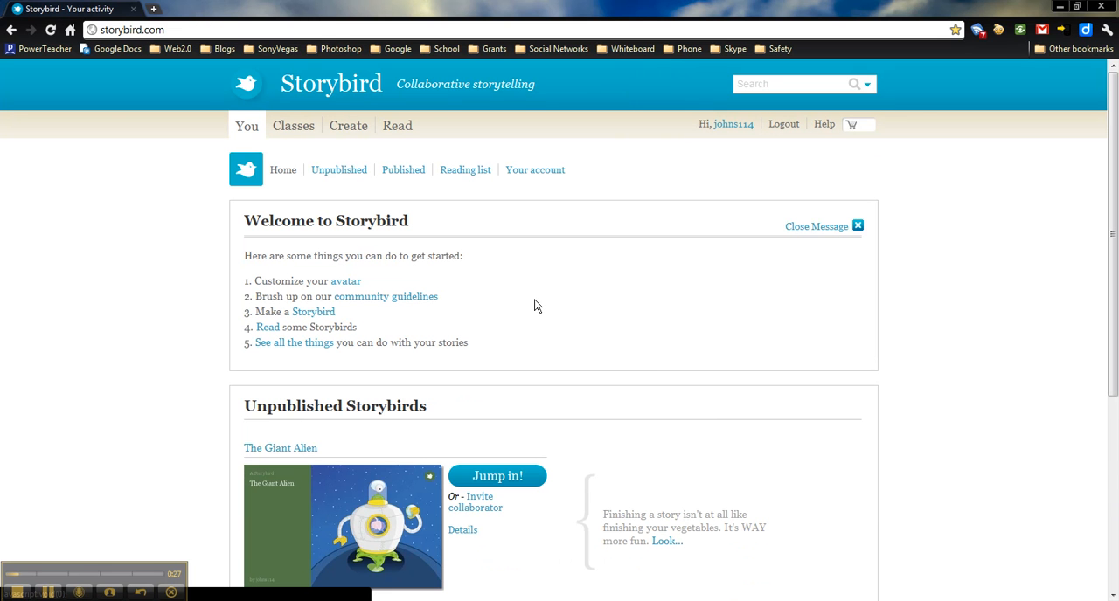
{"action": "scroll", "scroll_direction": "down", "scroll_amount": 3}
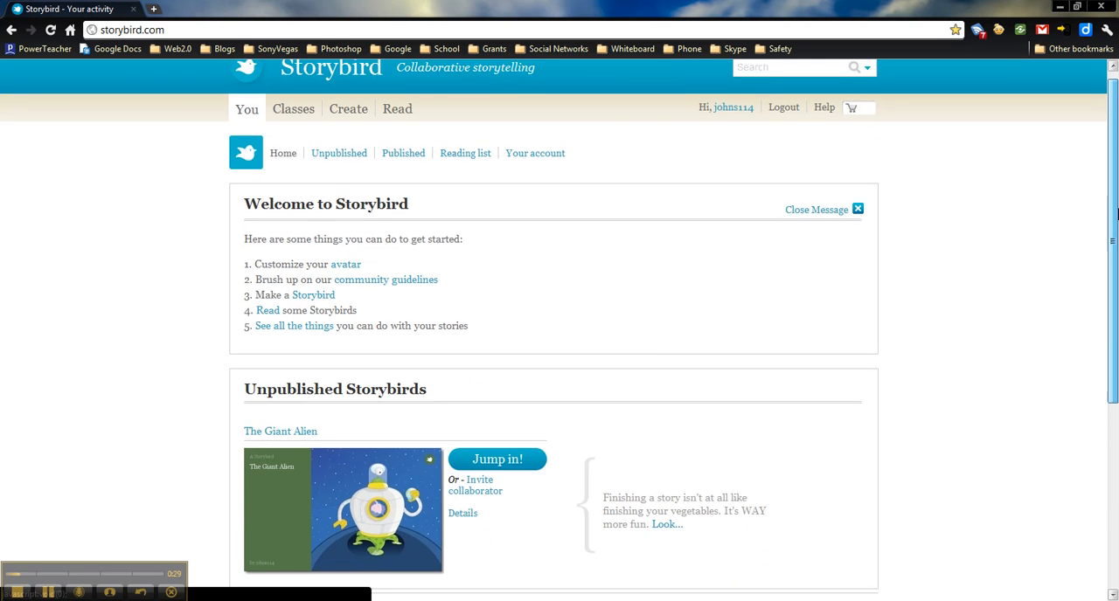
{"action": "scroll", "scroll_direction": "down", "scroll_amount": 3}
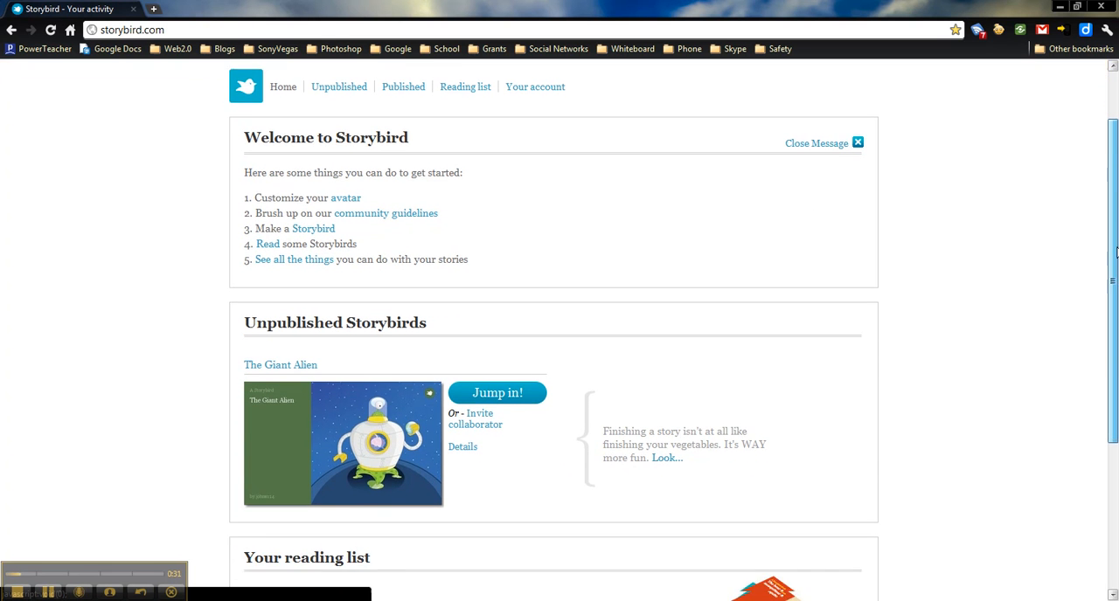
{"action": "scroll", "scroll_direction": "down", "scroll_amount": 3}
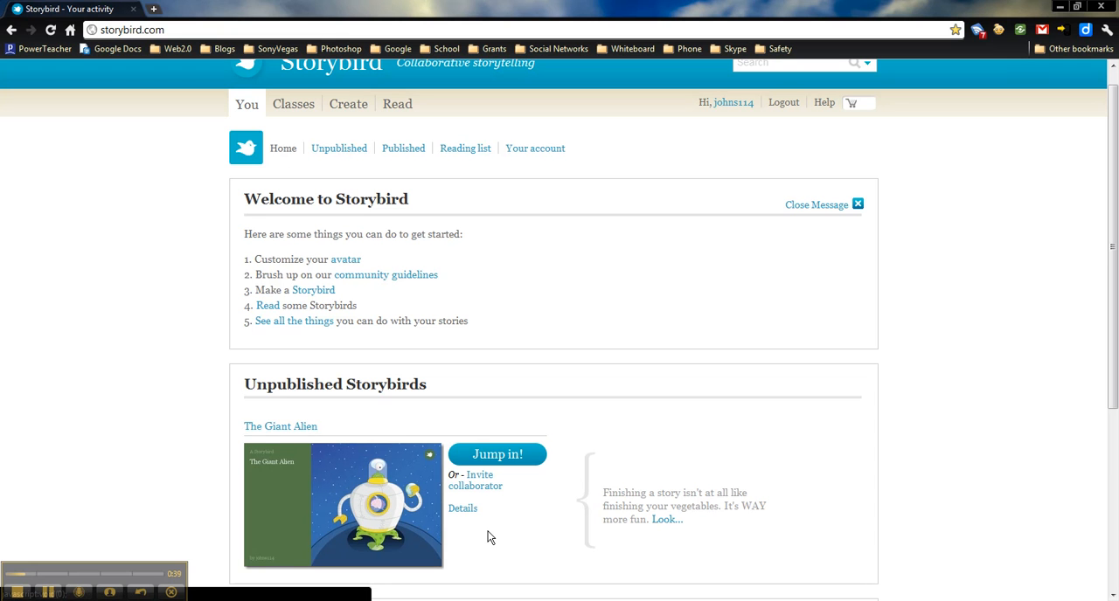
{"action": "mouse_move", "coordinate": [438, 171]}
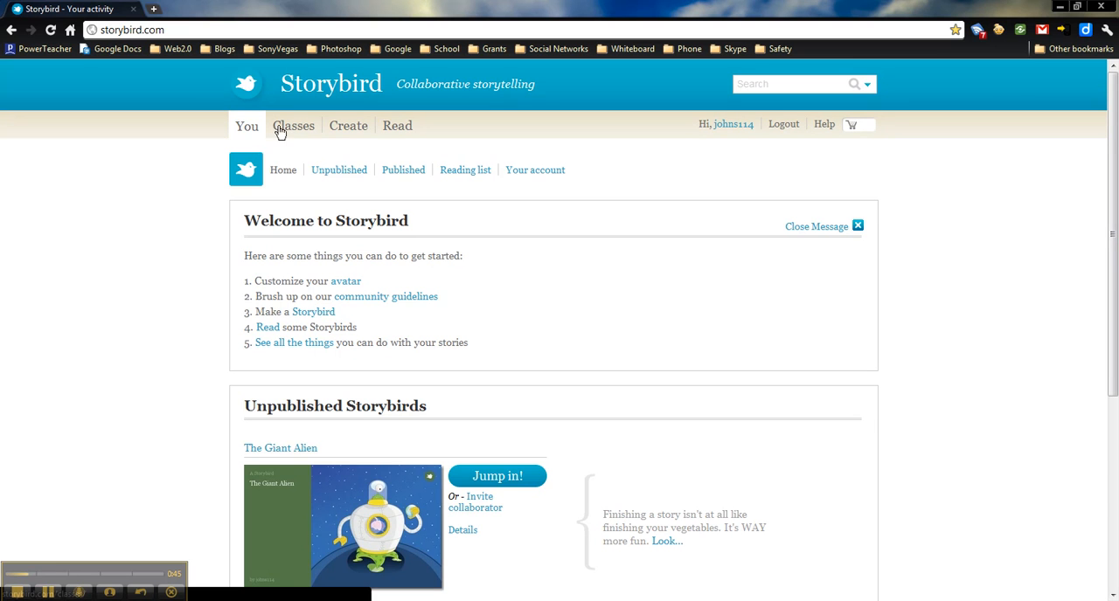
Step: Go to Mr. Avery's Class and open the Creative Storytelling assignment
{"action": "left_click", "coordinate": [286, 125]}
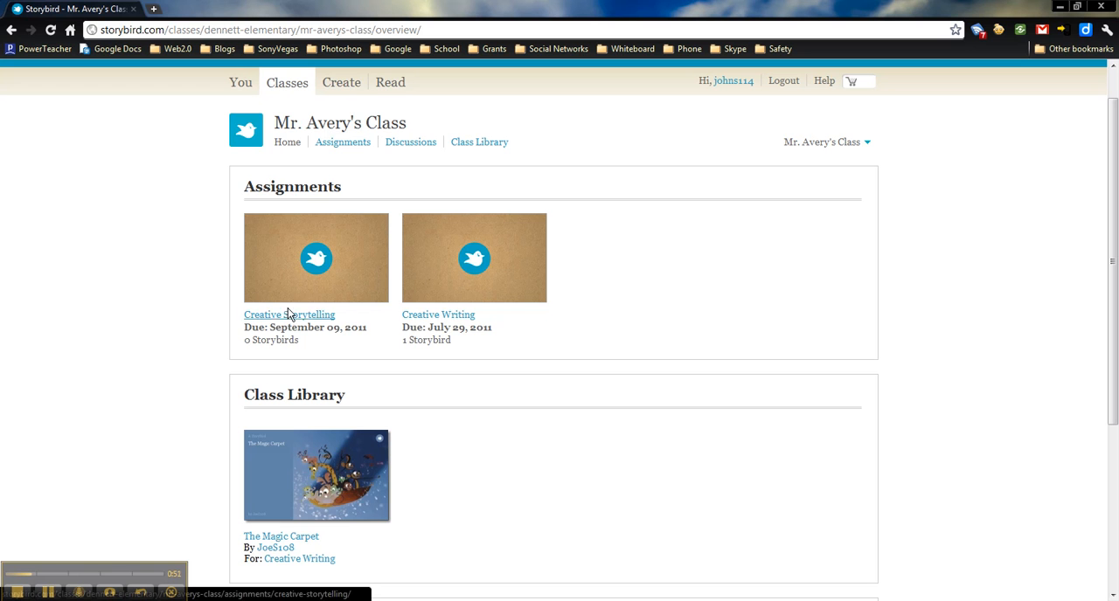
{"action": "mouse_move", "coordinate": [289, 317]}
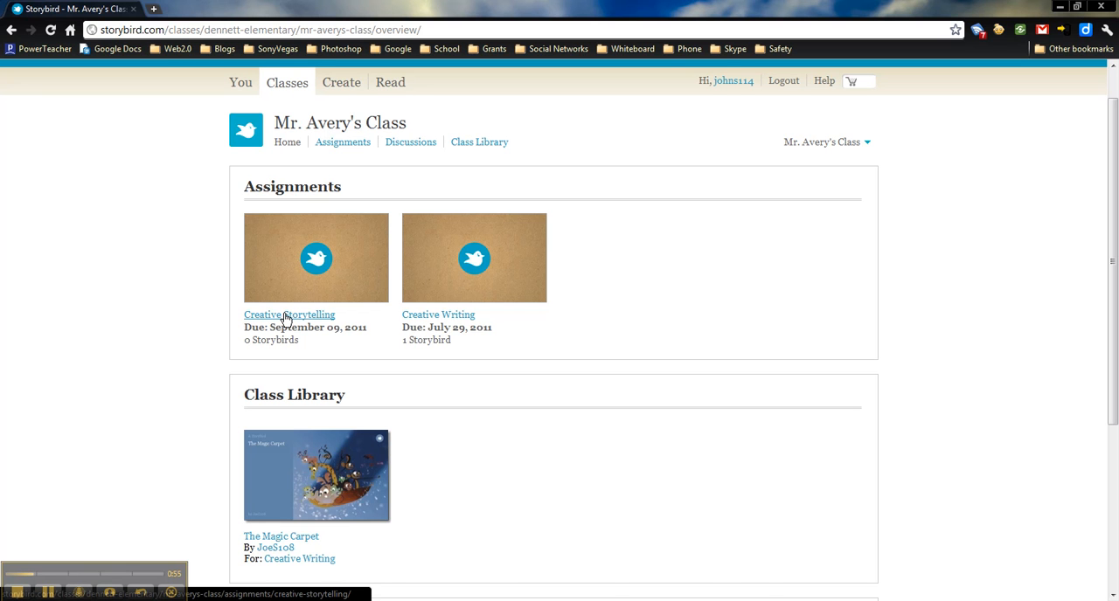
{"action": "left_click", "coordinate": [289, 315]}
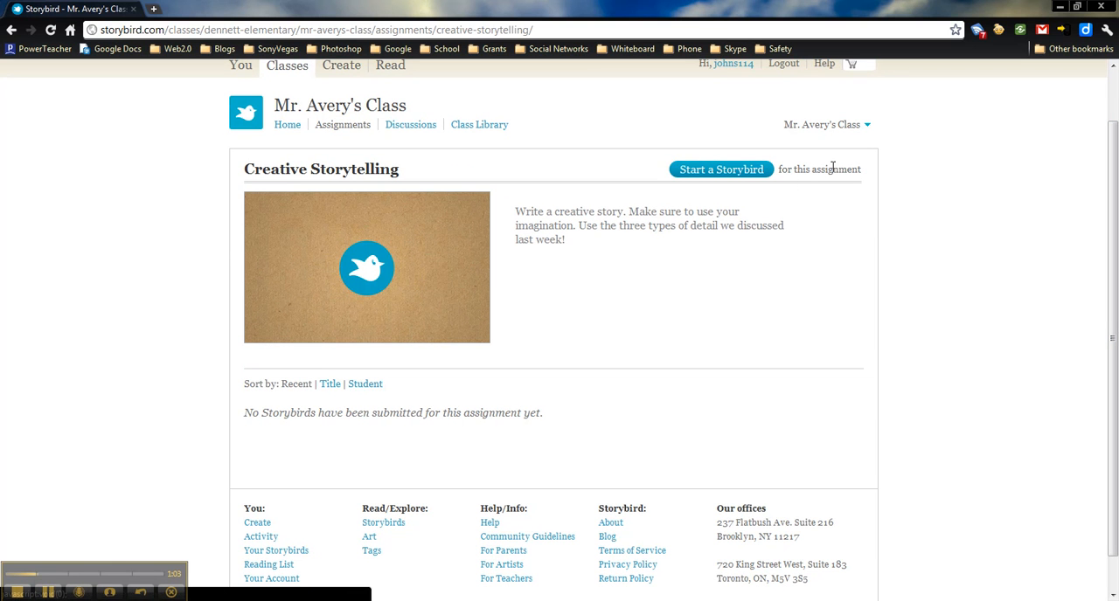
Step: Start a new Storybird and scroll down to the art themes
{"action": "left_click", "coordinate": [720, 169]}
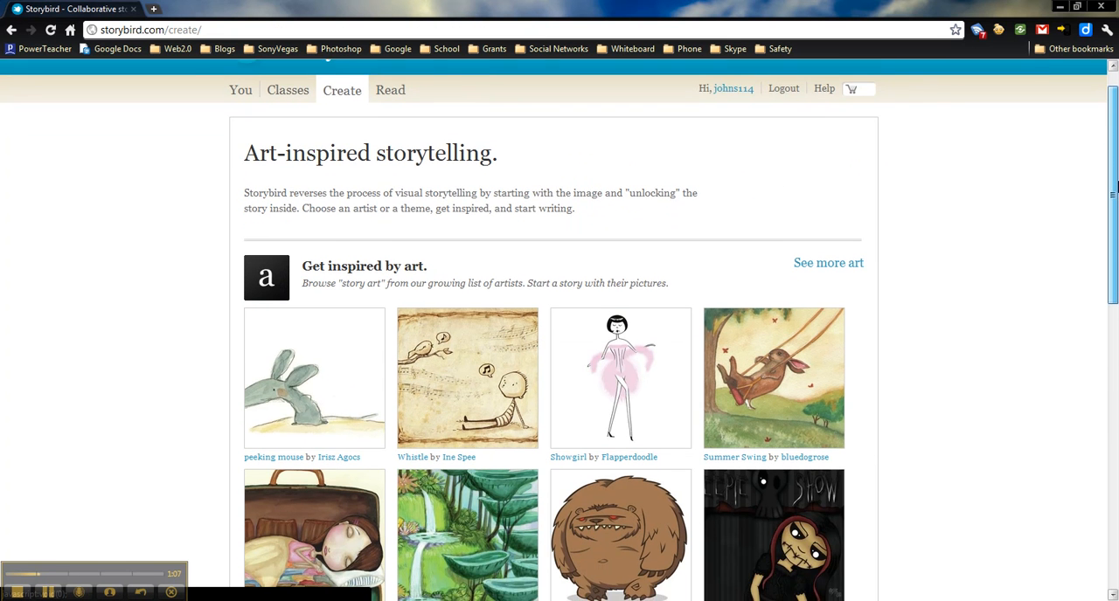
{"action": "scroll", "scroll_direction": "down", "scroll_amount": 3}
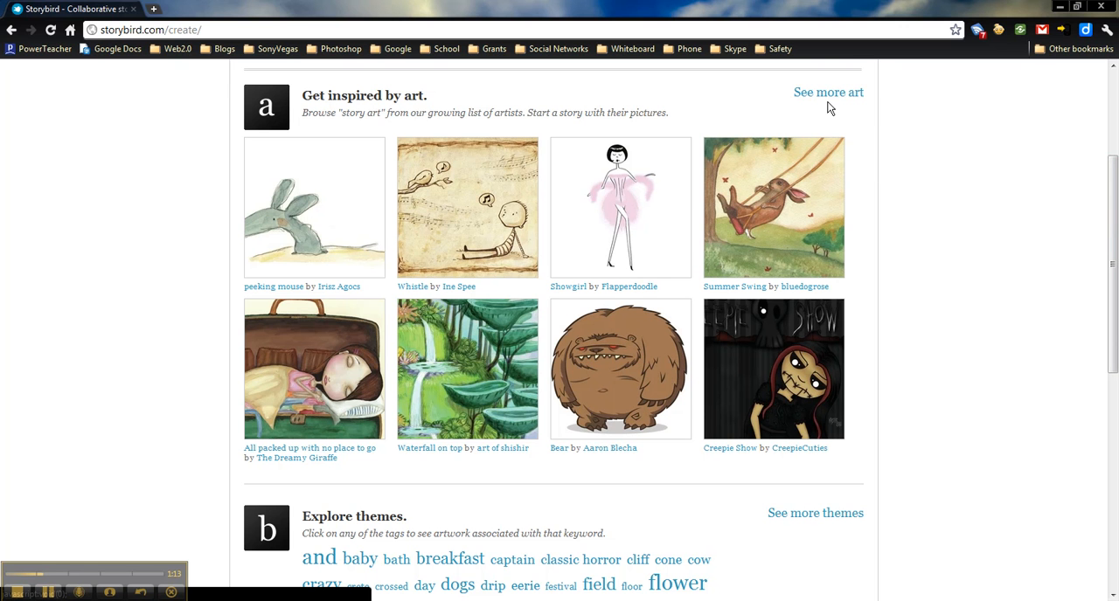
{"action": "scroll", "scroll_direction": "down", "scroll_amount": 3}
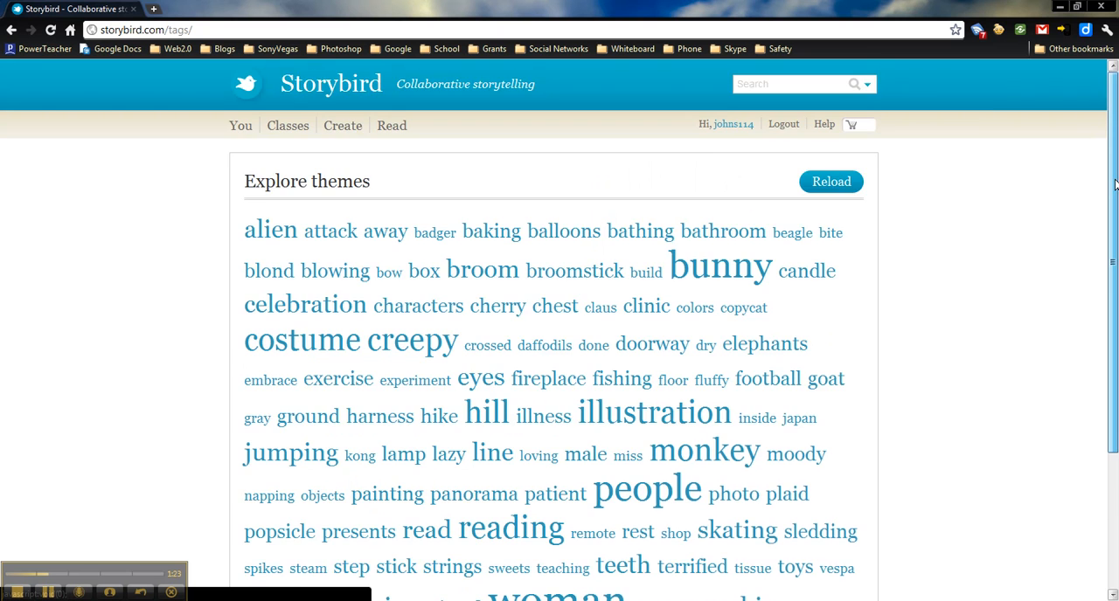
{"action": "scroll", "scroll_direction": "down", "scroll_amount": 3}
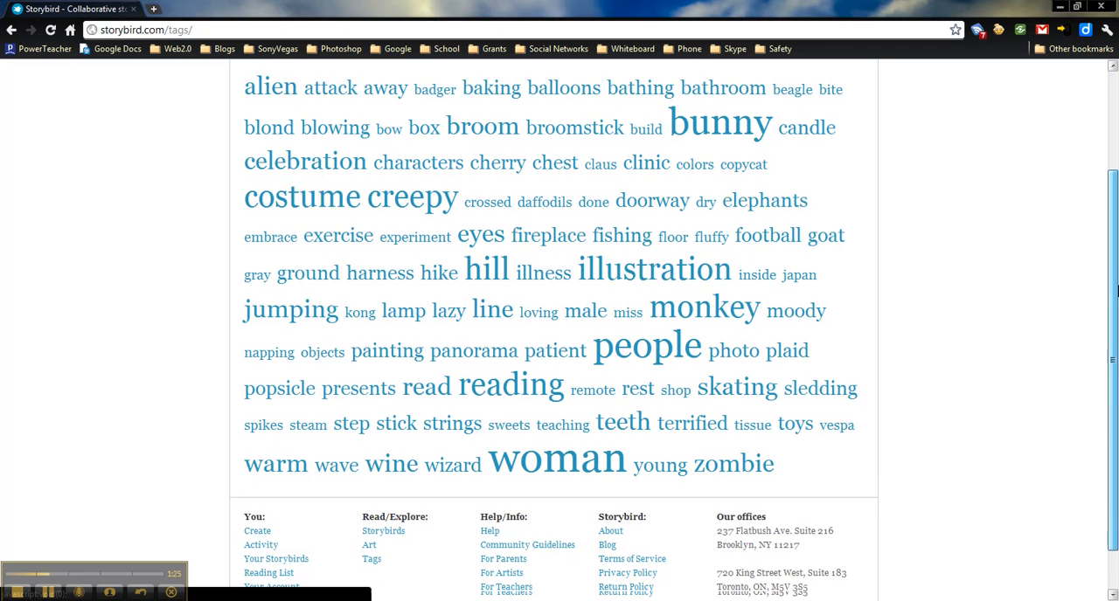
{"action": "scroll", "scroll_direction": "down", "scroll_amount": 3}
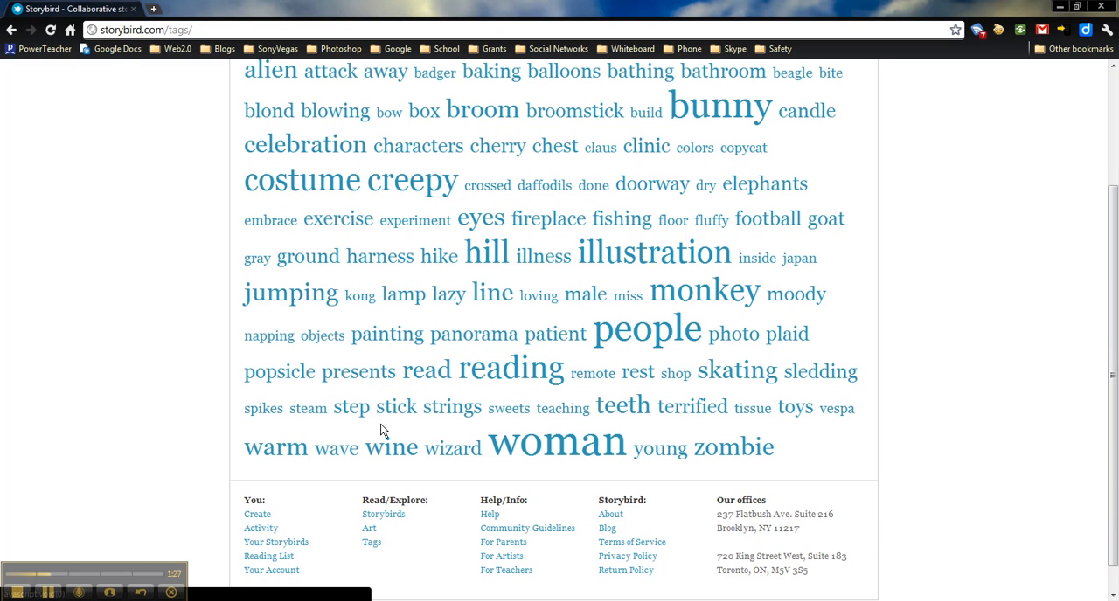
{"action": "mouse_move", "coordinate": [387, 334]}
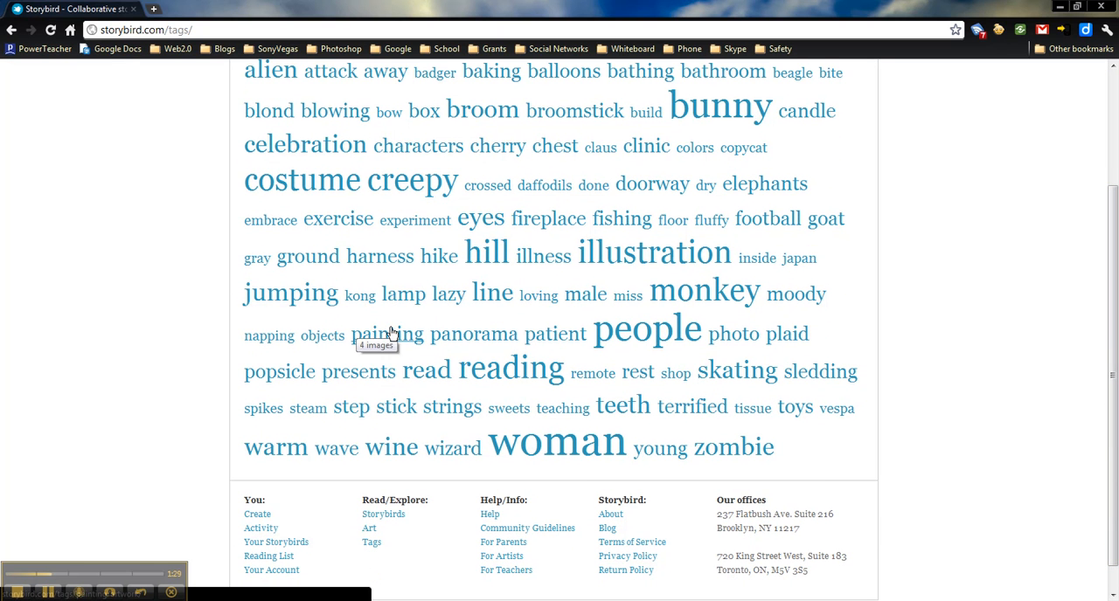
{"action": "mouse_move", "coordinate": [626, 276]}
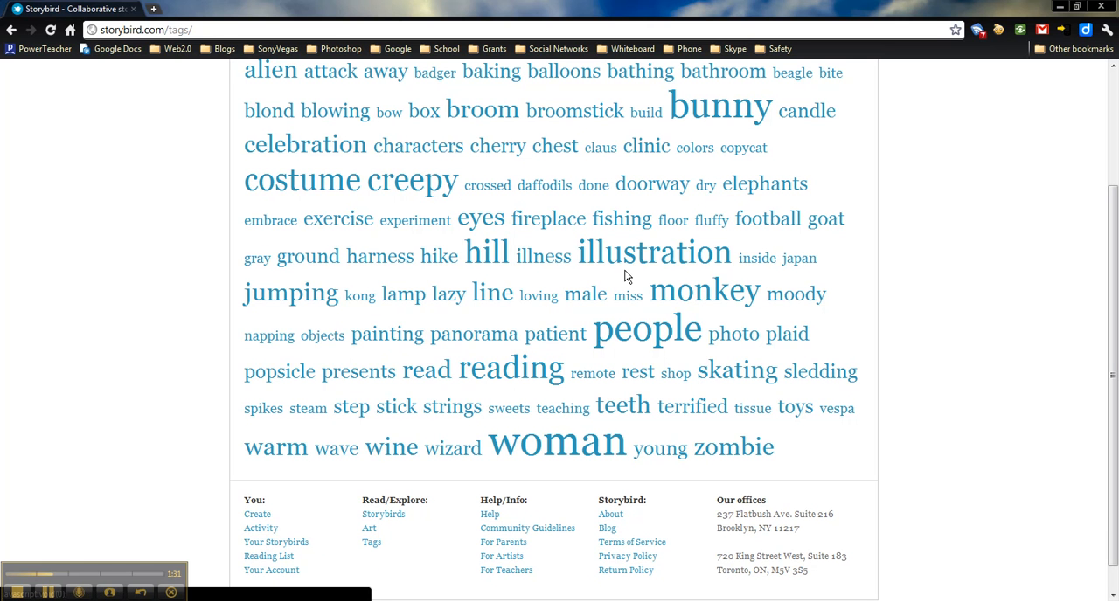
{"action": "scroll", "scroll_direction": "up", "scroll_amount": 3}
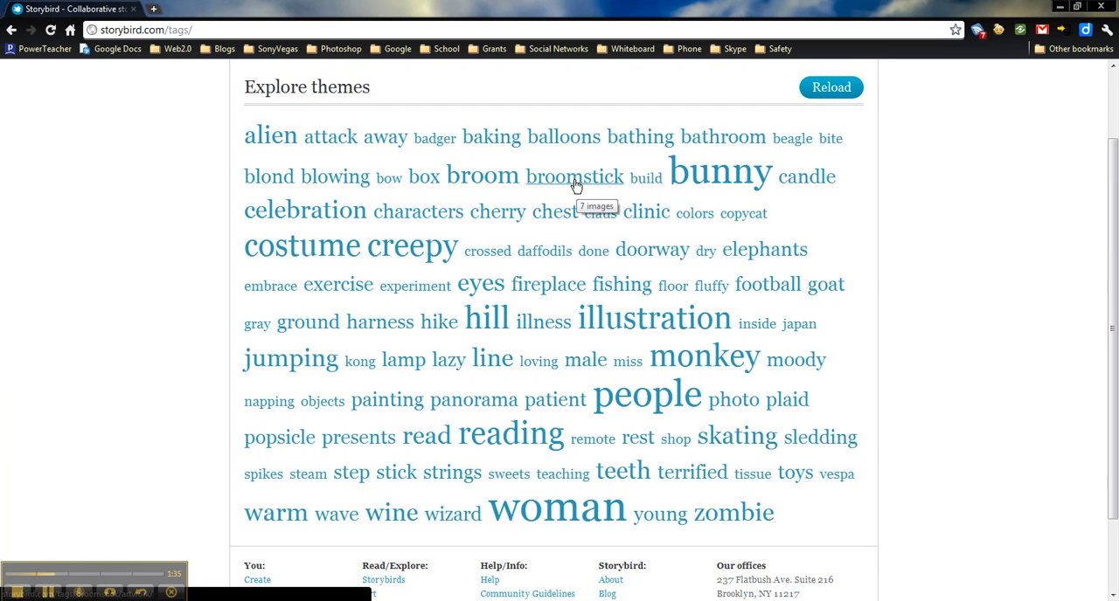
Step: Follow the broomstick-tagged 'trying my broomstick' art to browse Pascal Campion's full gallery
{"action": "left_click", "coordinate": [574, 176]}
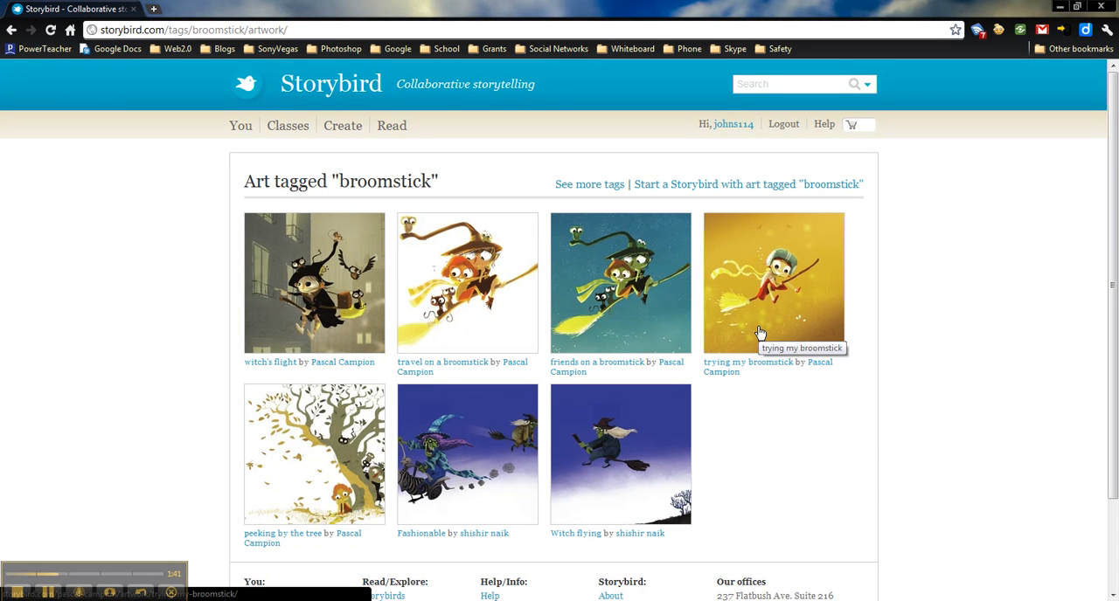
{"action": "mouse_move", "coordinate": [475, 398]}
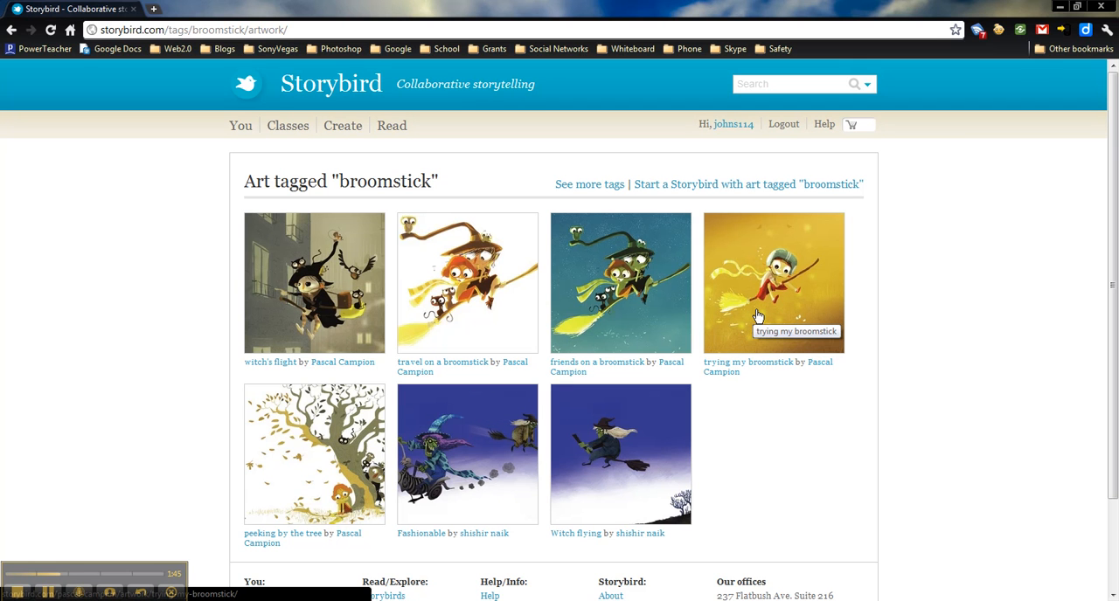
{"action": "left_click", "coordinate": [772, 282]}
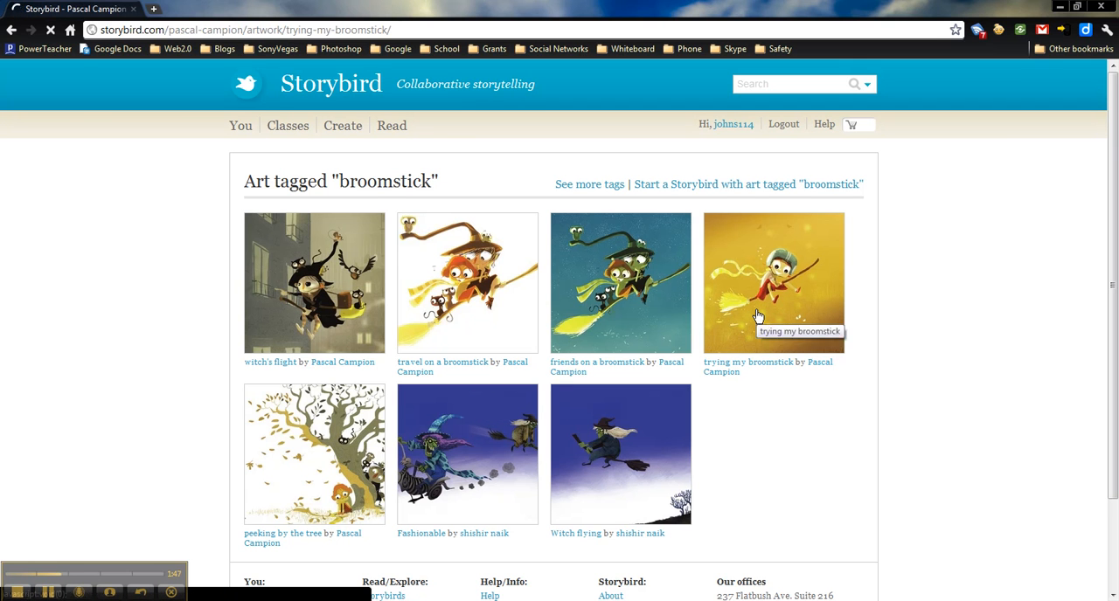
{"action": "left_click", "coordinate": [772, 282]}
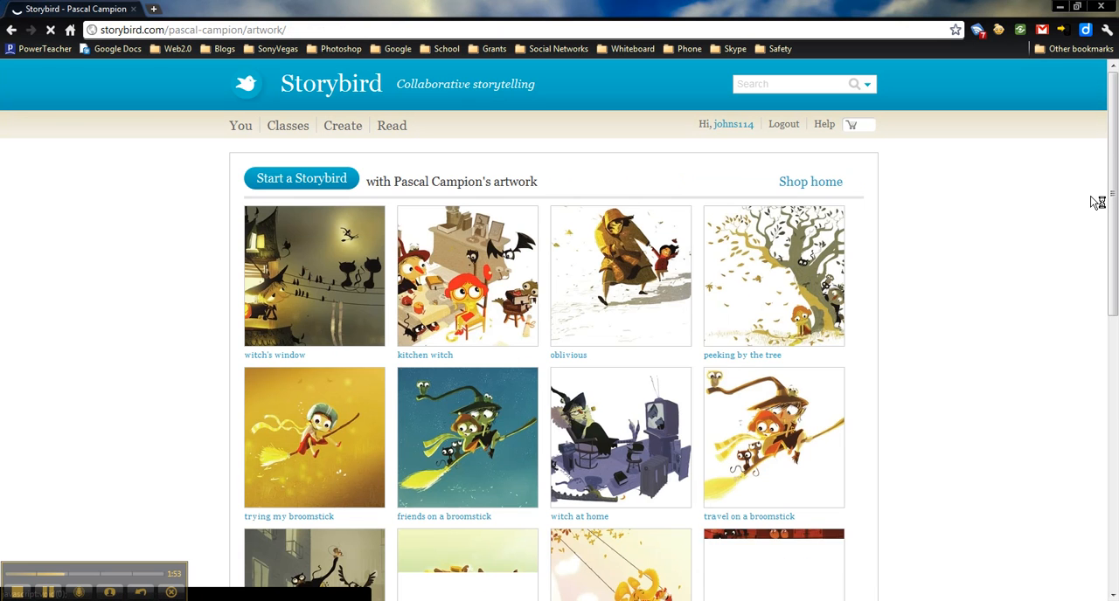
{"action": "scroll", "scroll_direction": "down", "scroll_amount": 3}
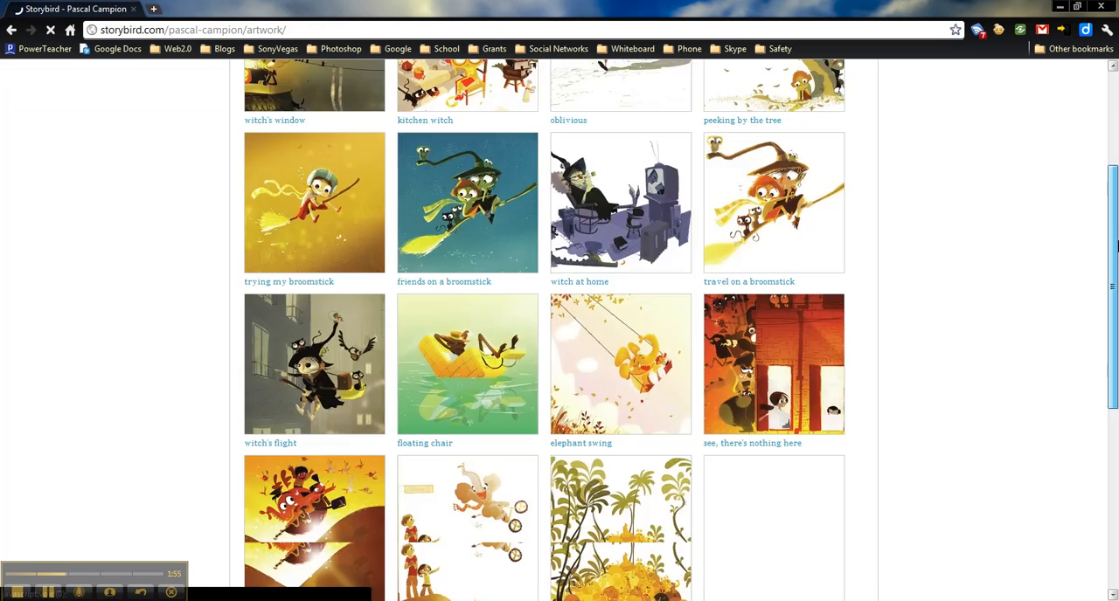
{"action": "scroll", "scroll_direction": "down", "scroll_amount": 3}
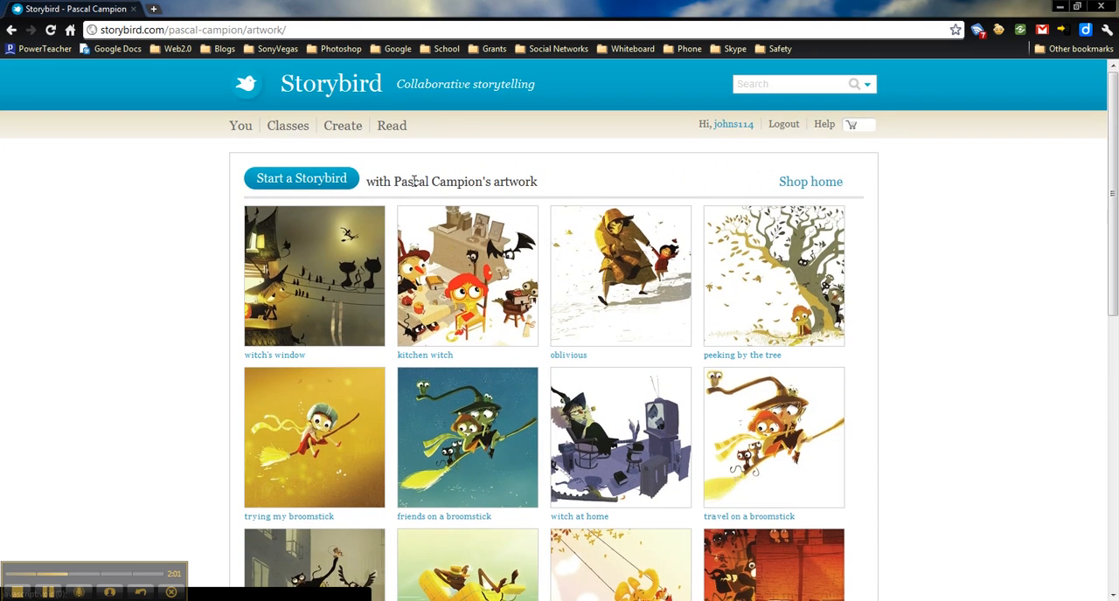
Step: Start a Storybird with Pascal Campion's art and jump into the assignment story
{"action": "left_click", "coordinate": [300, 178]}
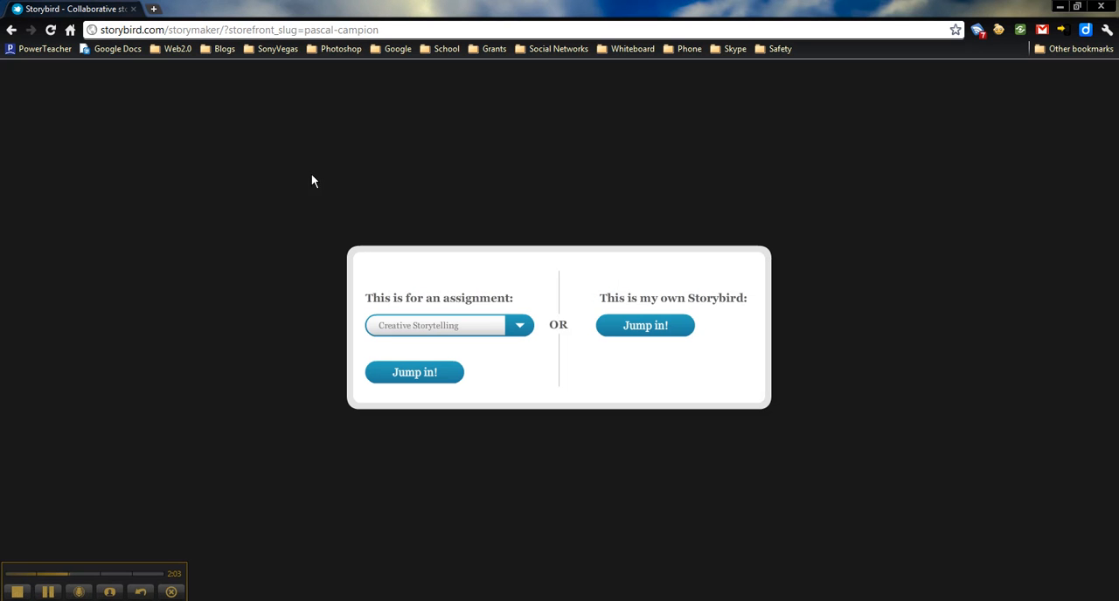
{"action": "mouse_move", "coordinate": [413, 307]}
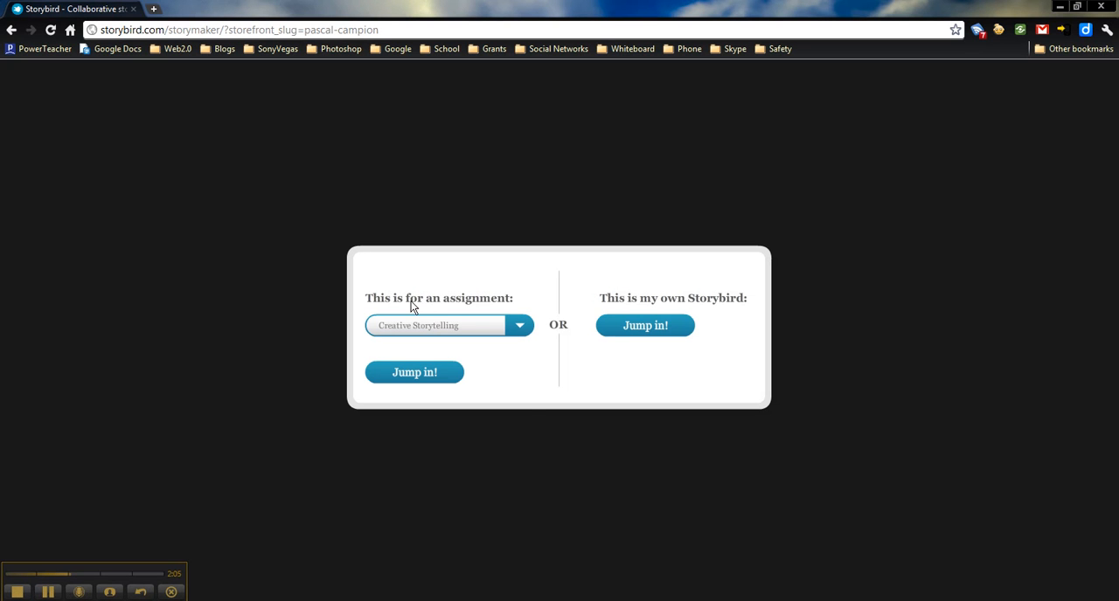
{"action": "left_click", "coordinate": [519, 325]}
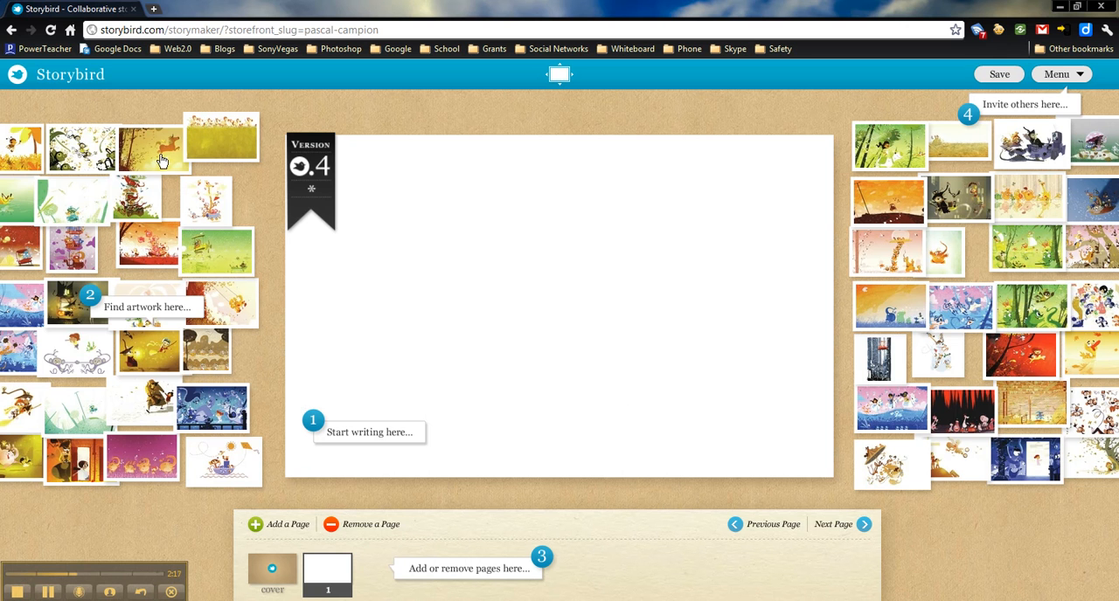
{"action": "mouse_move", "coordinate": [1033, 155]}
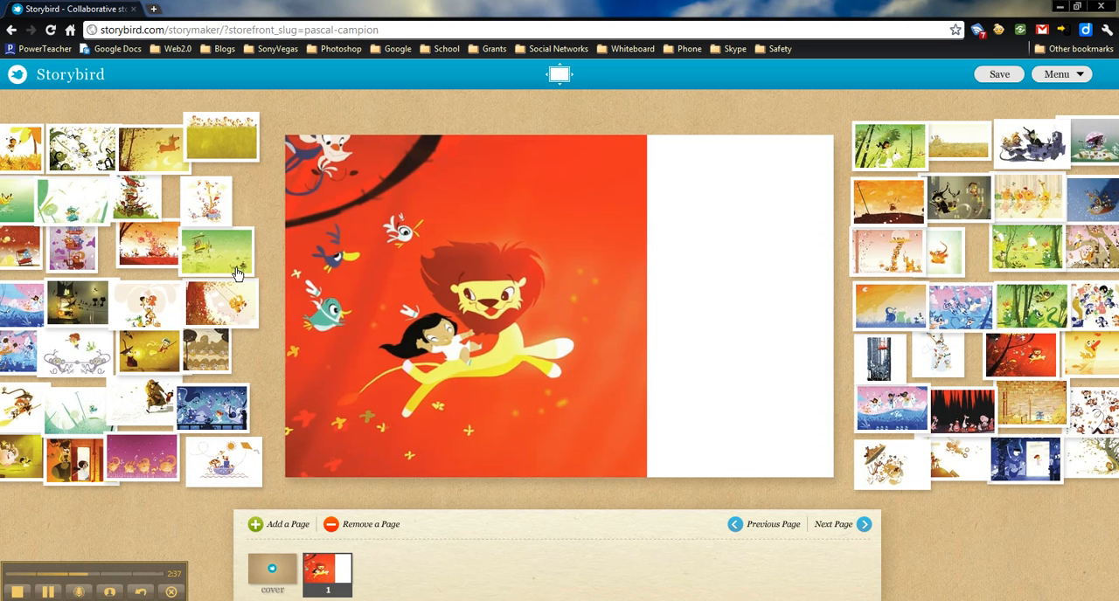
Step: Place the green airplane-and-fish painting on page 1 and select its text box
{"action": "left_click", "coordinate": [216, 252]}
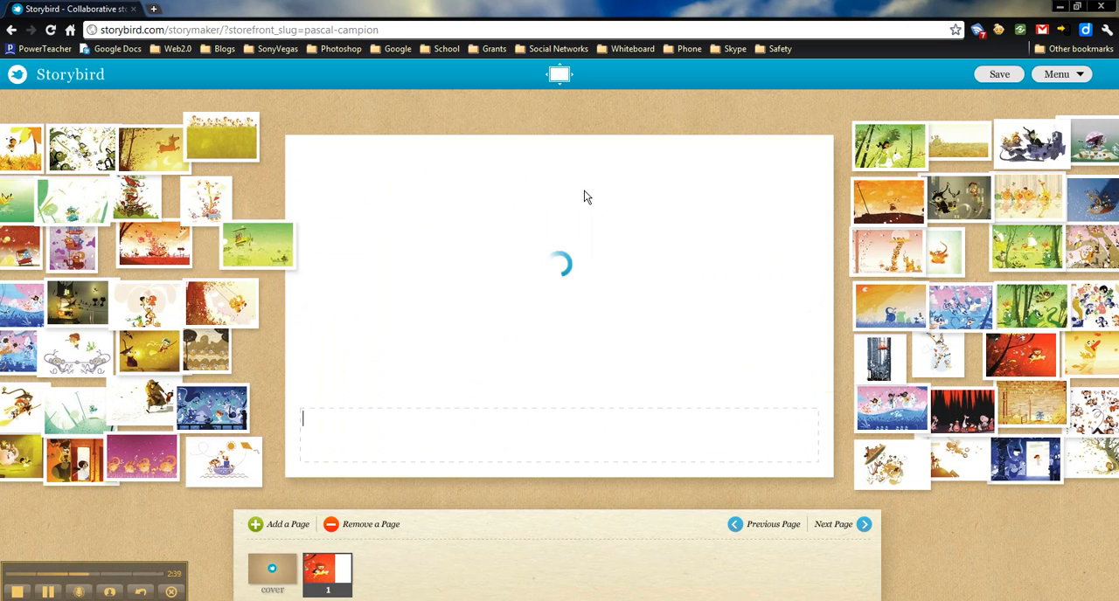
{"action": "left_click", "coordinate": [257, 244]}
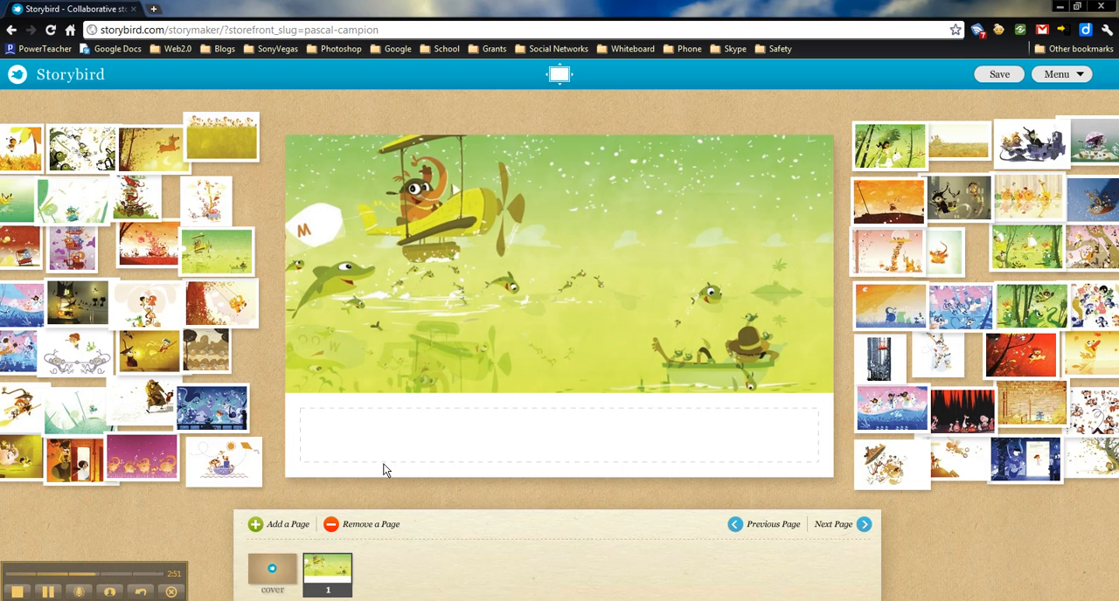
Step: Type page 1's fish-jumping caption, fix 'There', and add 'couldn't' to the dictionary
{"action": "type", "text": "As I"}
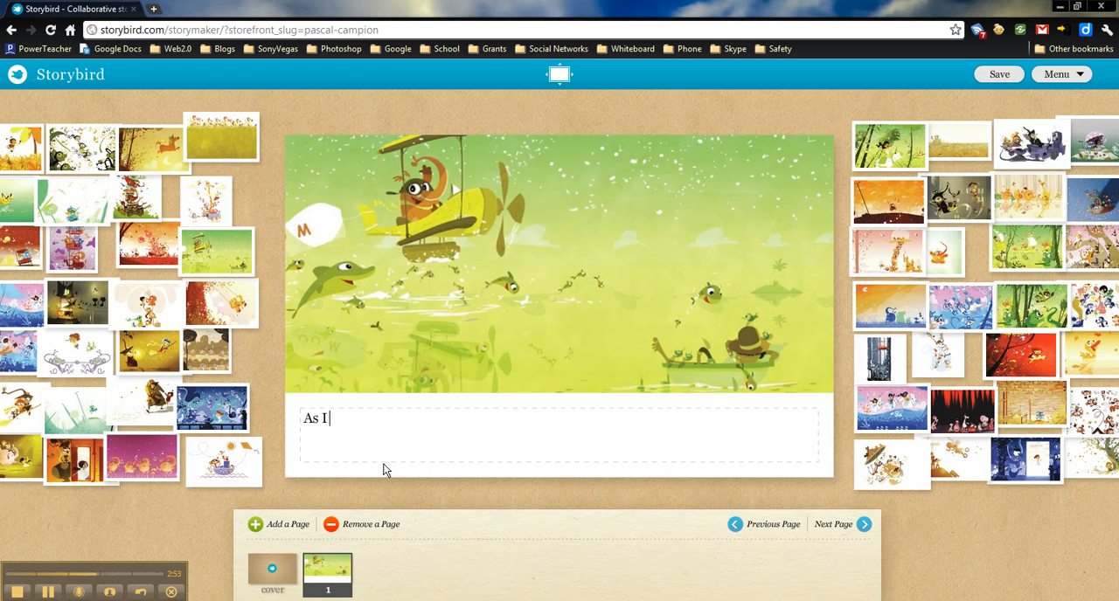
{"action": "type", "text": "looked down, I d"}
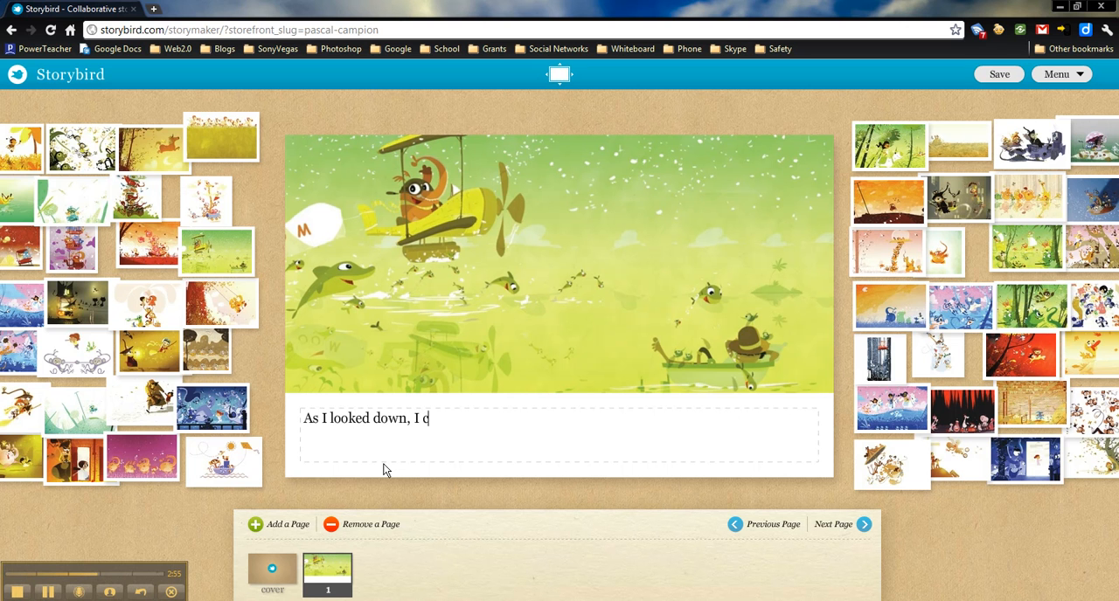
{"action": "type", "text": "ouldn't believe what"}
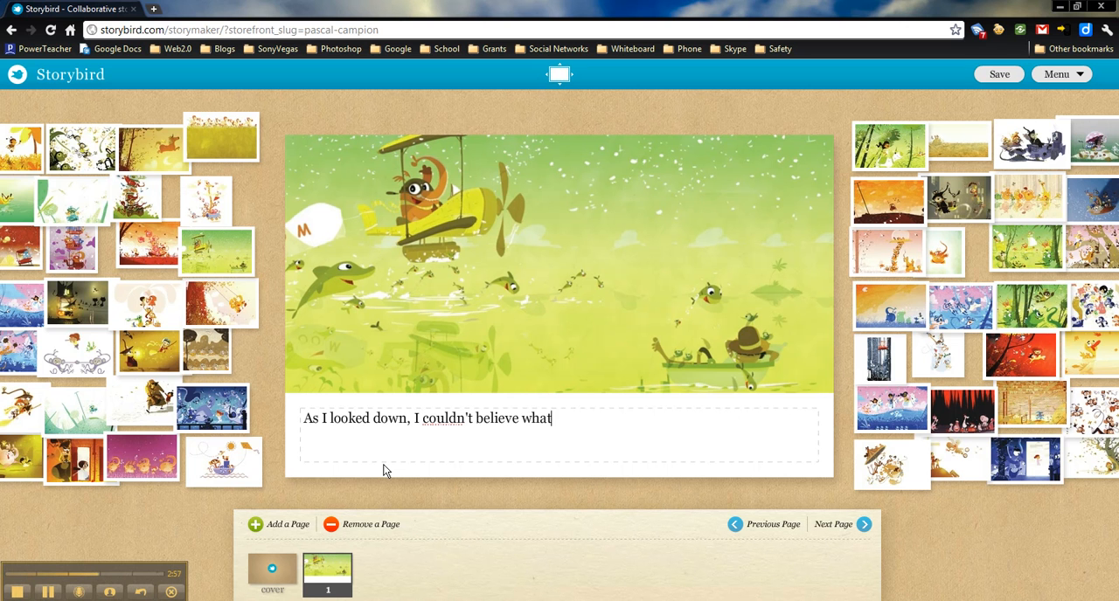
{"action": "type", "text": "I saw.  THere were fish"}
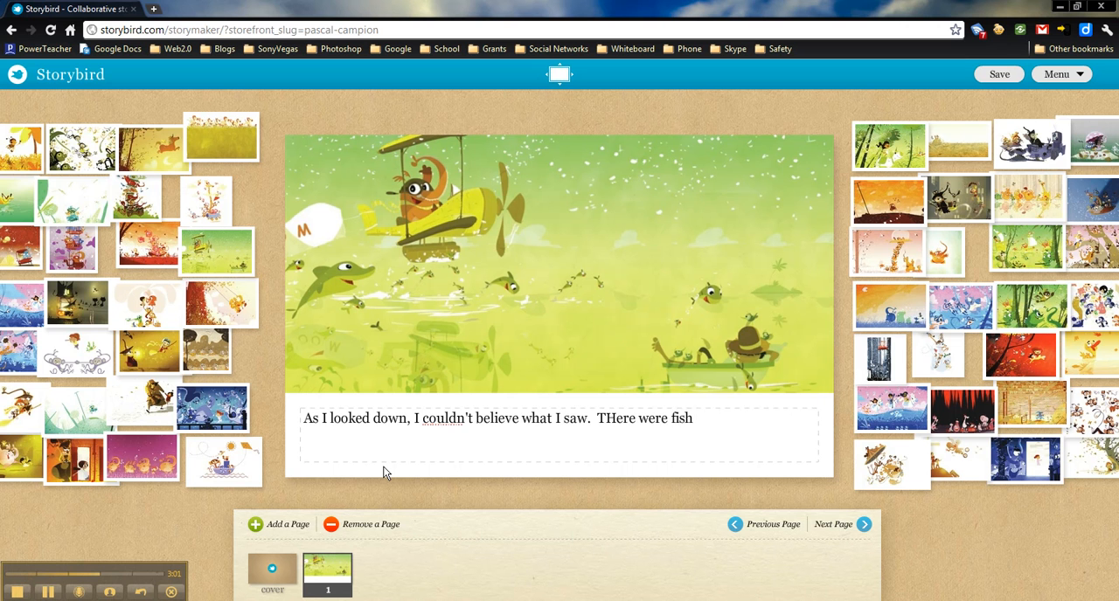
{"action": "key", "text": "BackSpace"}
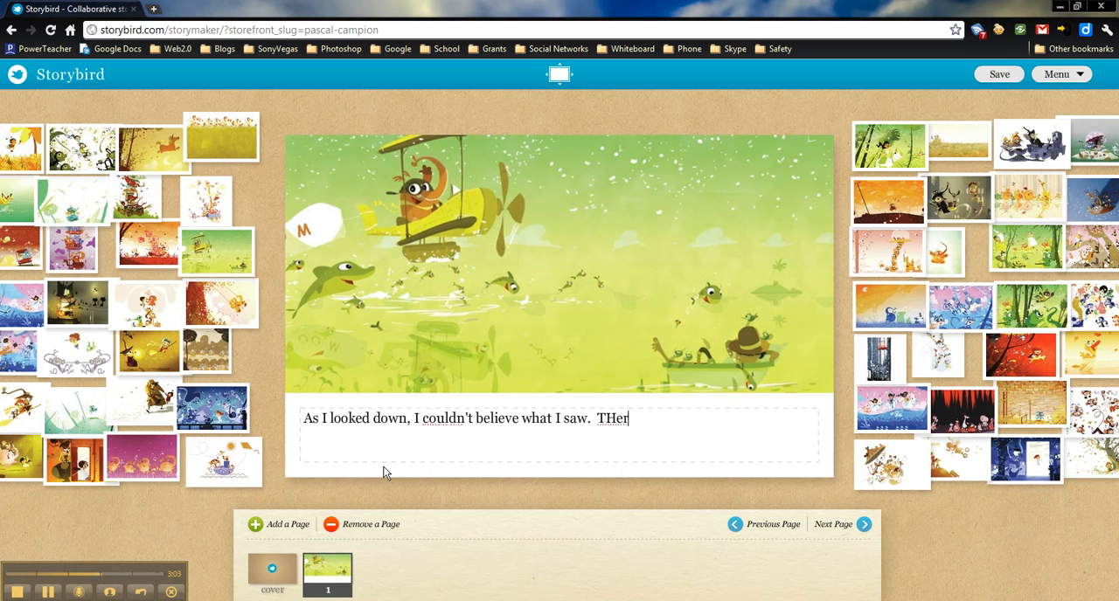
{"action": "type", "text": "here were fi"}
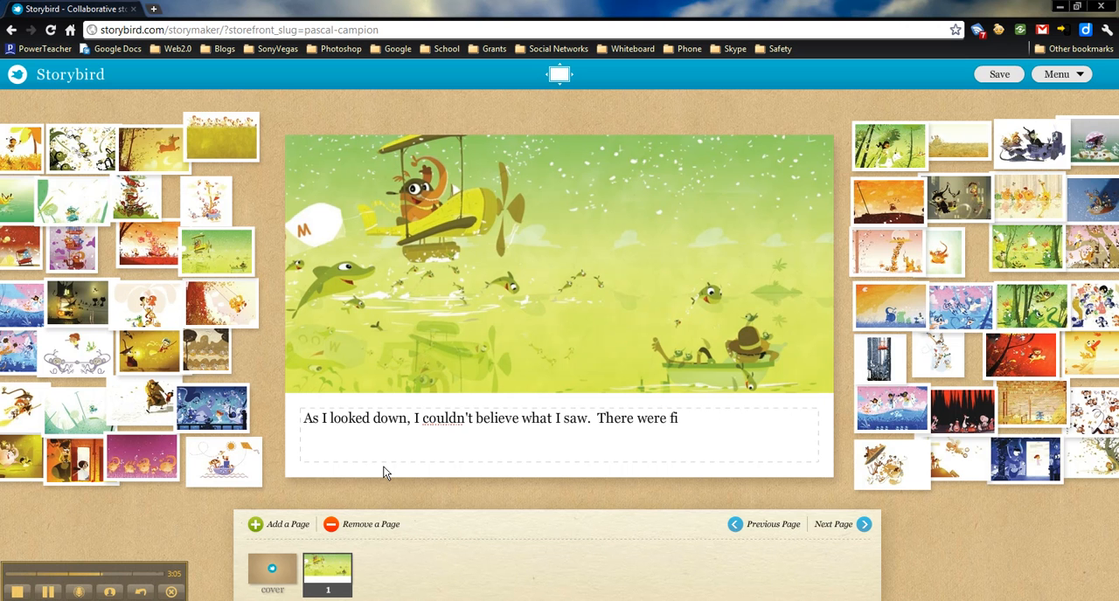
{"action": "type", "text": "sh jumping all over"}
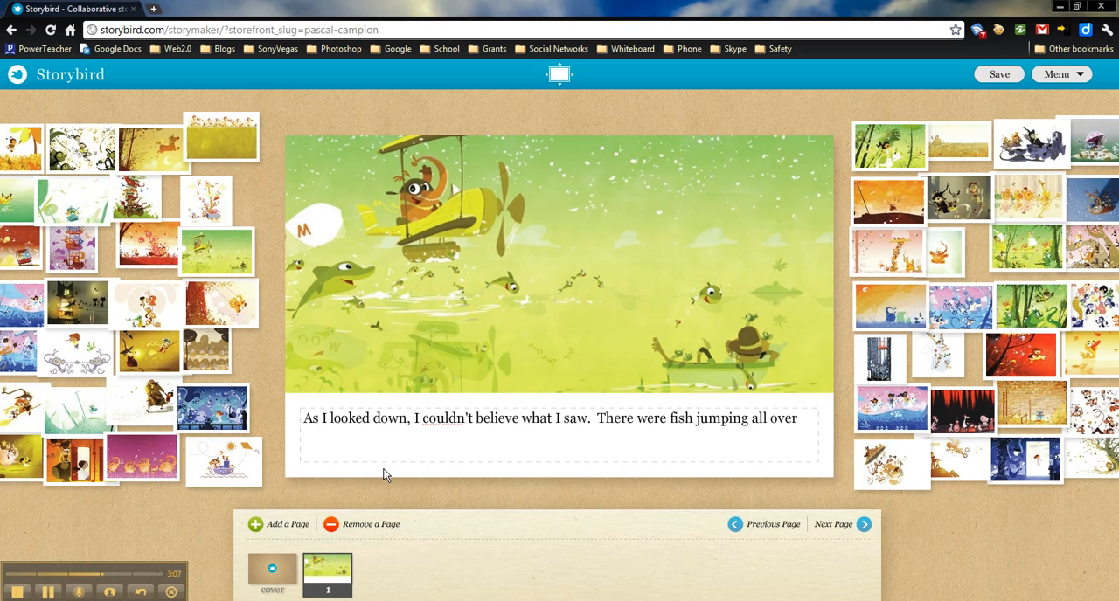
{"action": "type", "text": "the place!"}
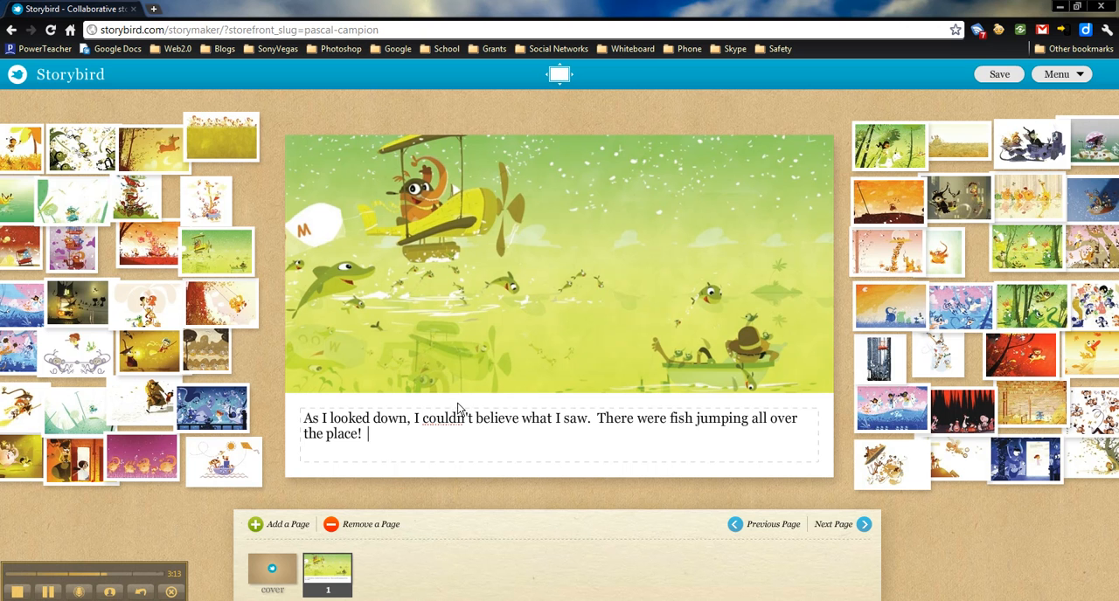
{"action": "right_click", "coordinate": [441, 418]}
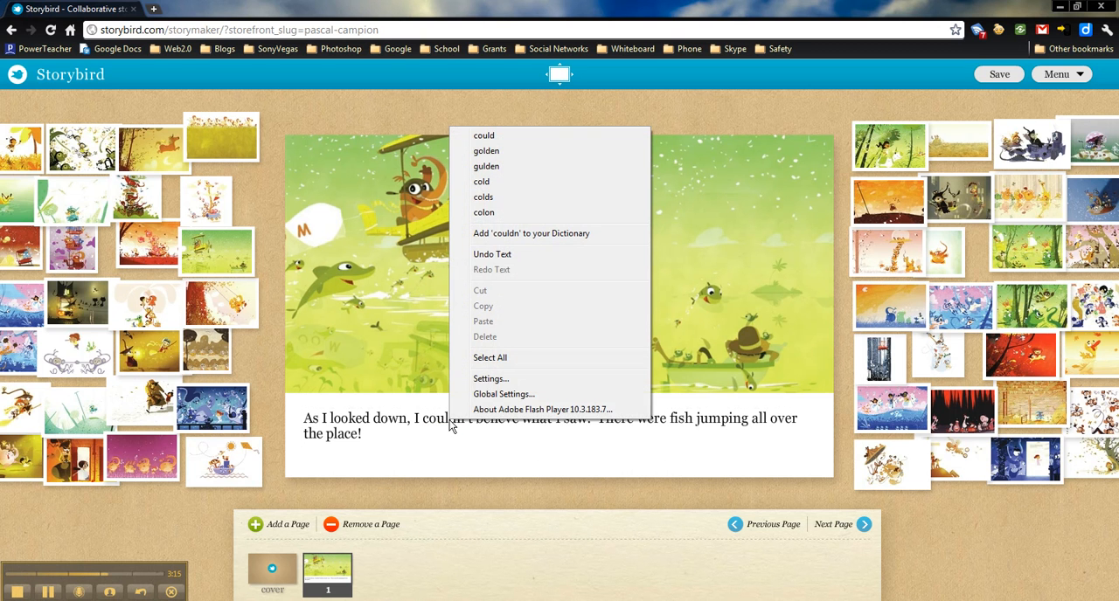
{"action": "mouse_move", "coordinate": [530, 233]}
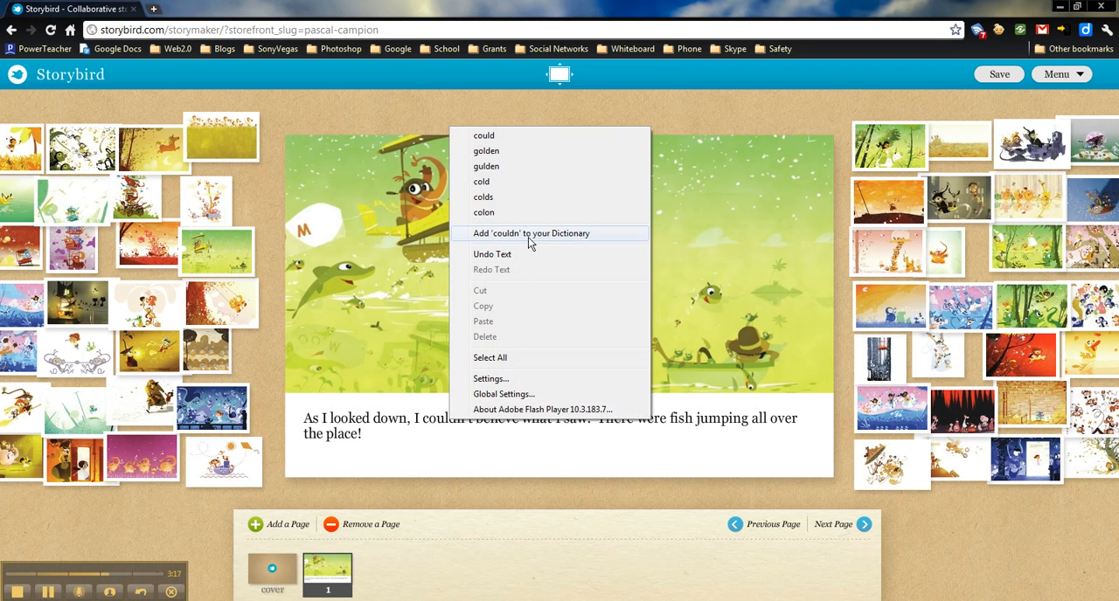
{"action": "left_click", "coordinate": [408, 443]}
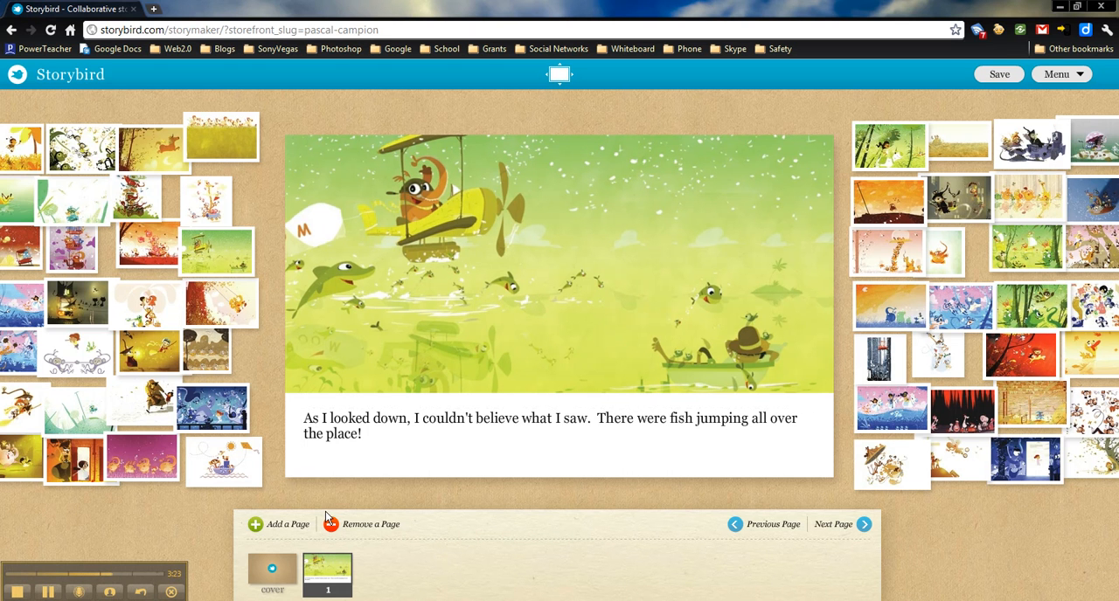
{"action": "mouse_move", "coordinate": [314, 519]}
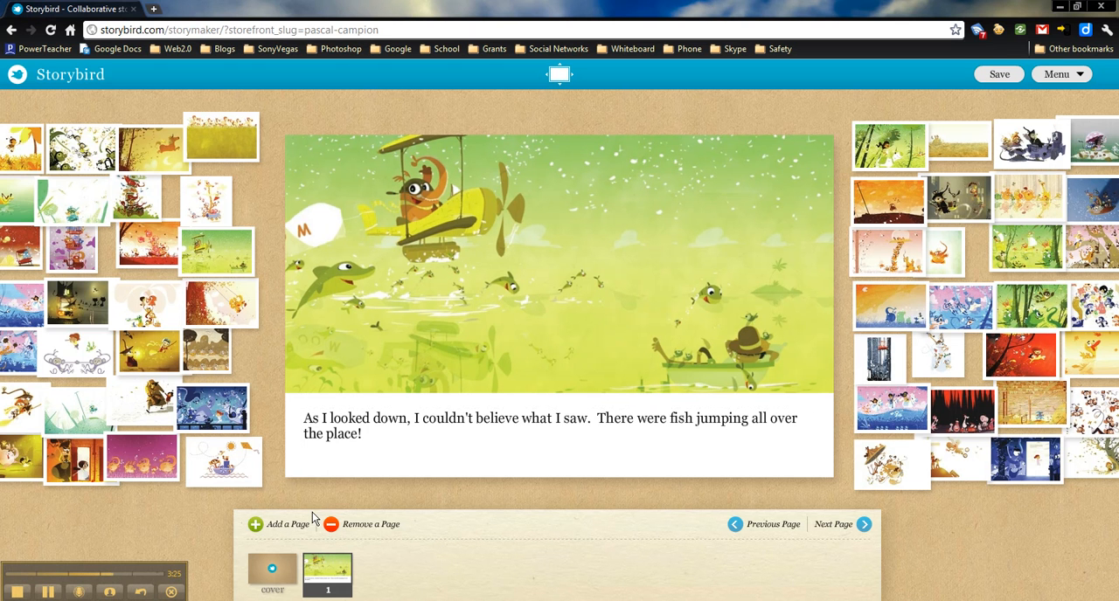
Step: Add page 2 and type its text about passing the lake toward the monkey-filled forest
{"action": "left_click", "coordinate": [280, 524]}
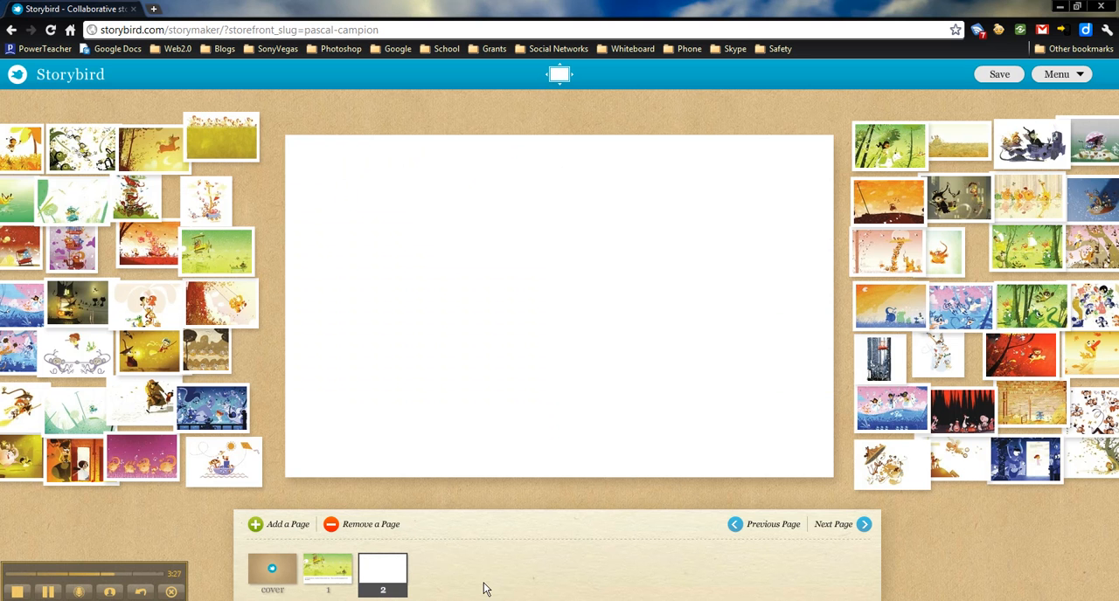
{"action": "mouse_move", "coordinate": [1010, 319]}
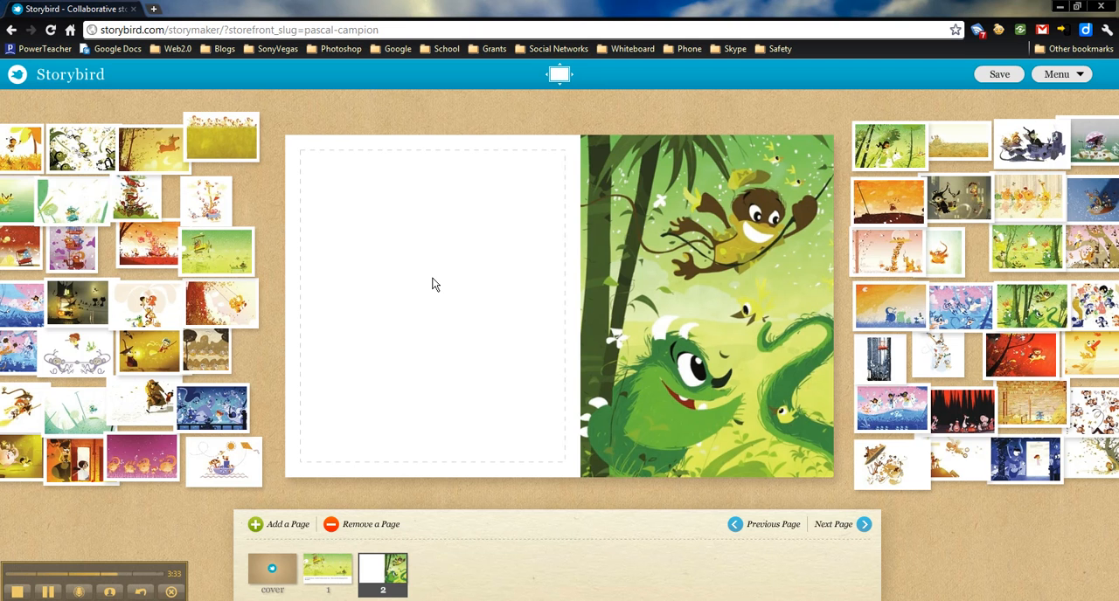
{"action": "type", "text": "A"}
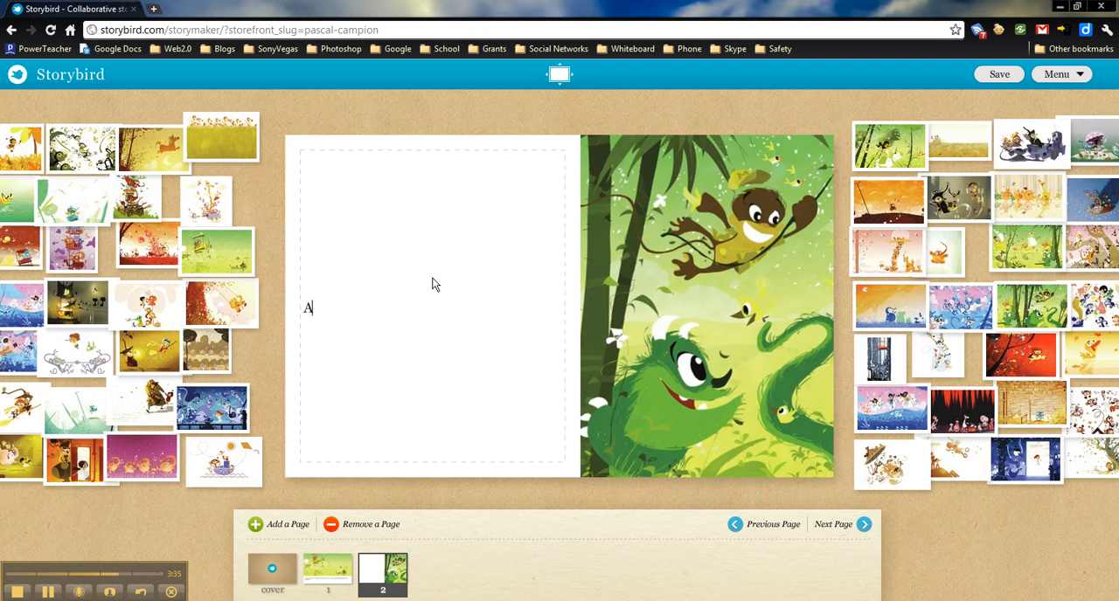
{"action": "type", "text": "s we passed the"}
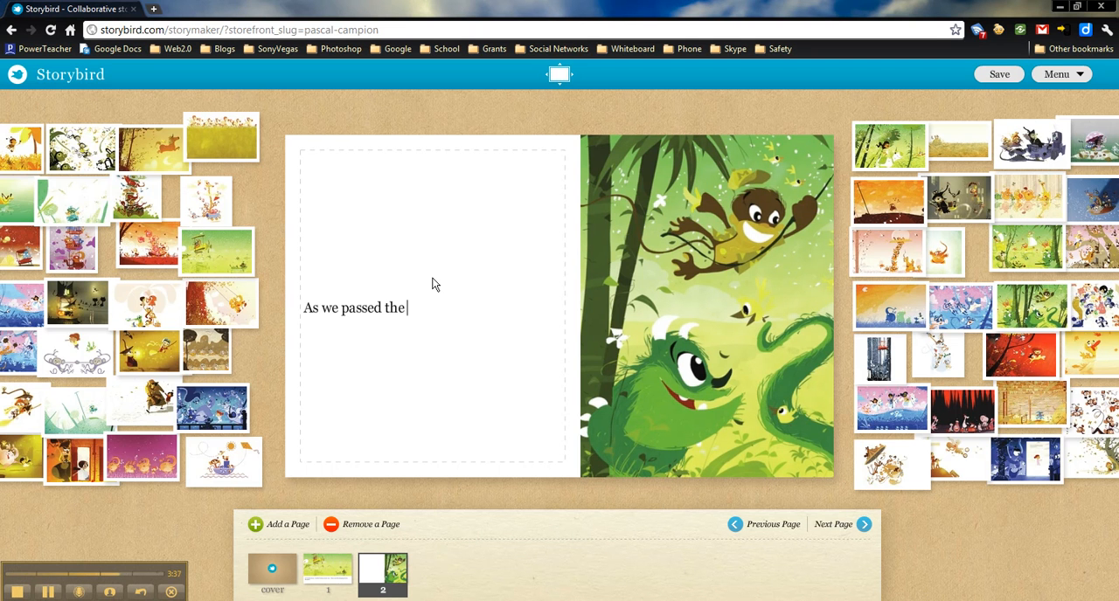
{"action": "type", "text": "lake and"}
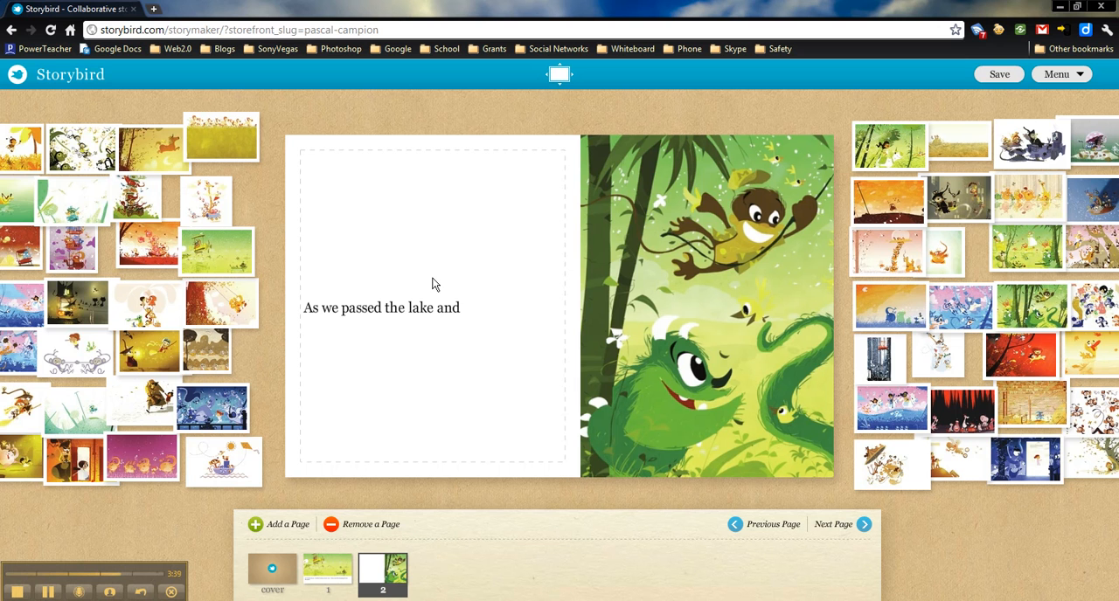
{"action": "type", "text": "moved towards the"}
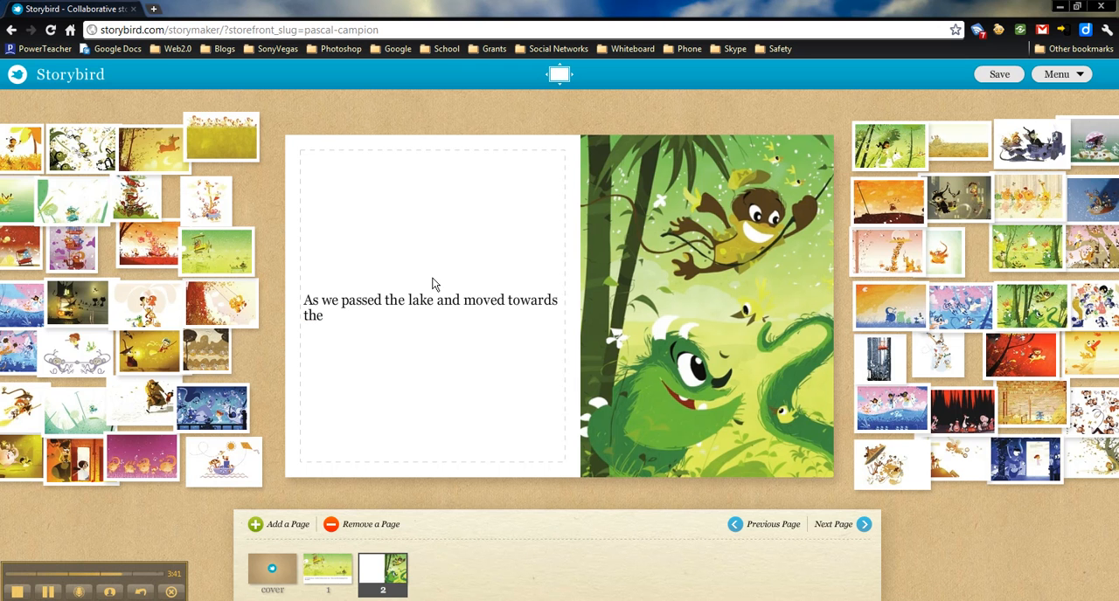
{"action": "type", "text": "forest, there"}
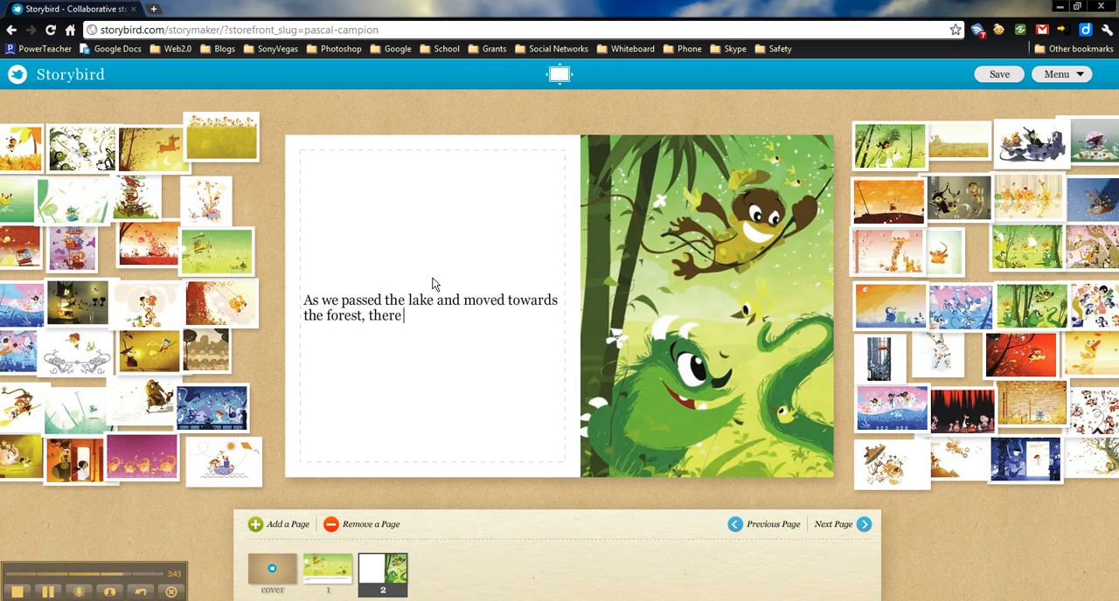
{"action": "type", "text": "were monkeys"}
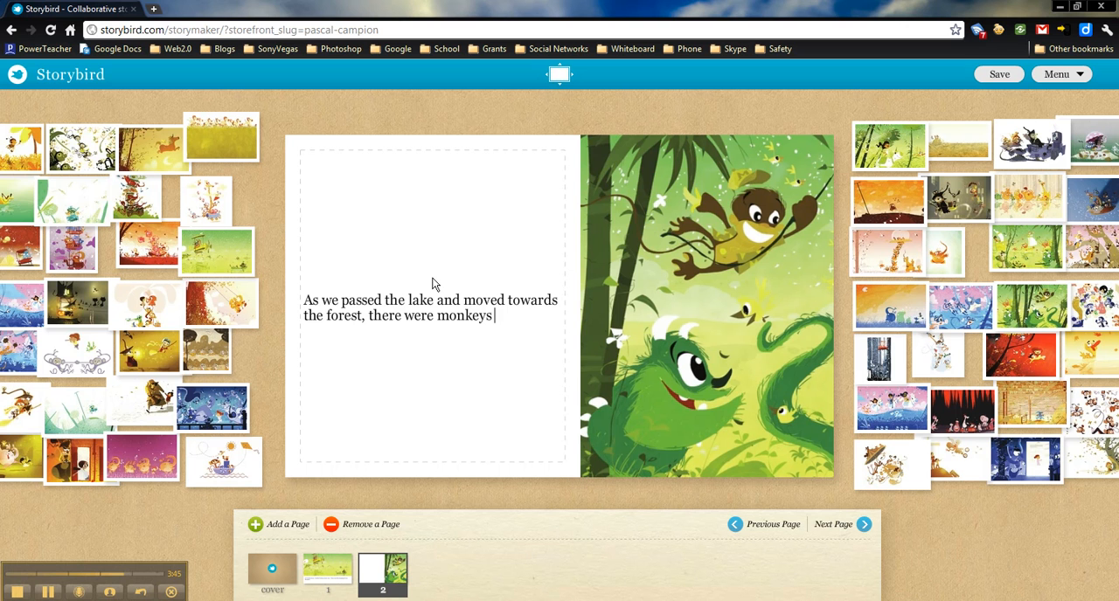
{"action": "type", "text": "swinging and magical creatures all over th"}
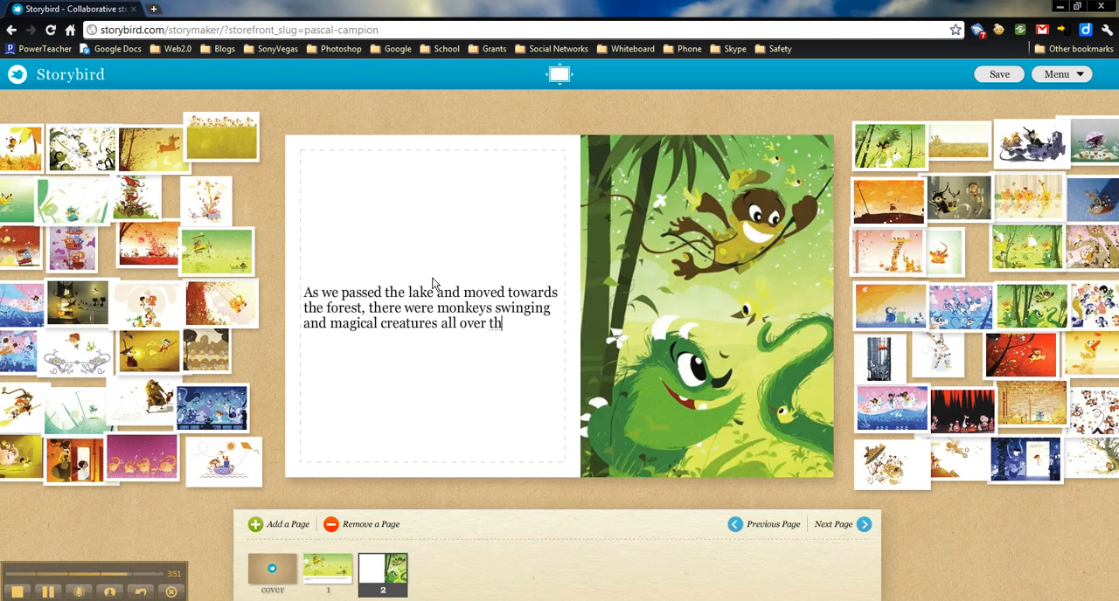
{"action": "type", "text": "e place!"}
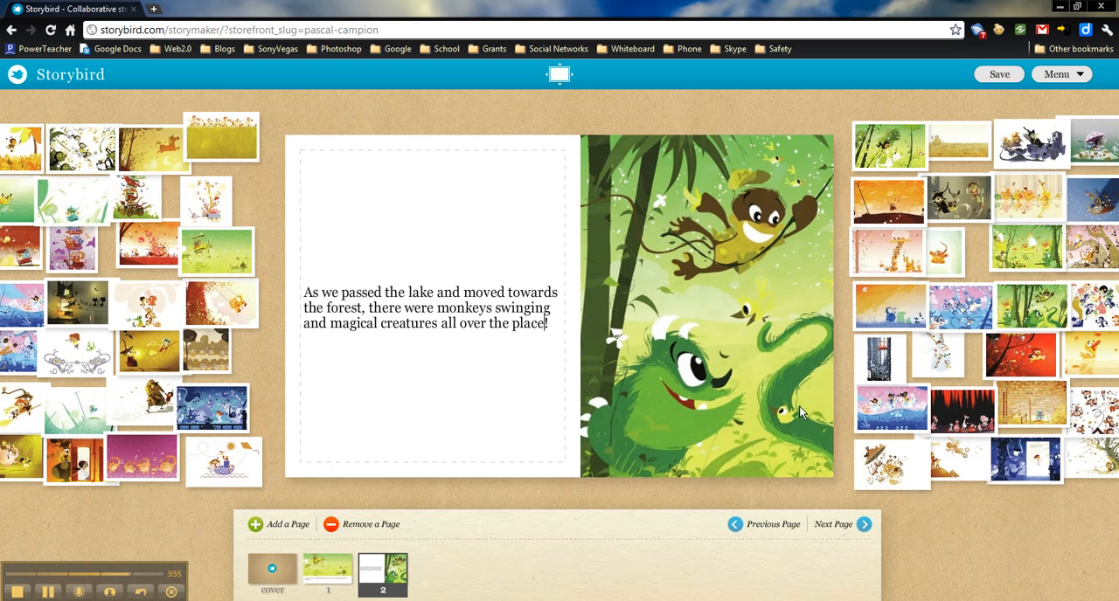
{"action": "mouse_move", "coordinate": [741, 328]}
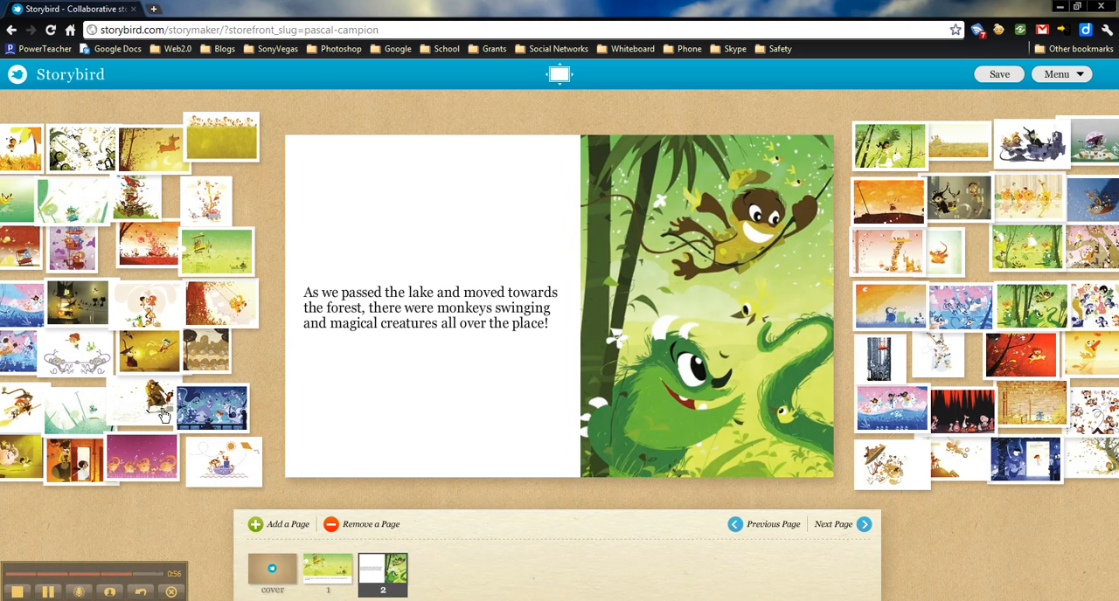
{"action": "mouse_move", "coordinate": [366, 543]}
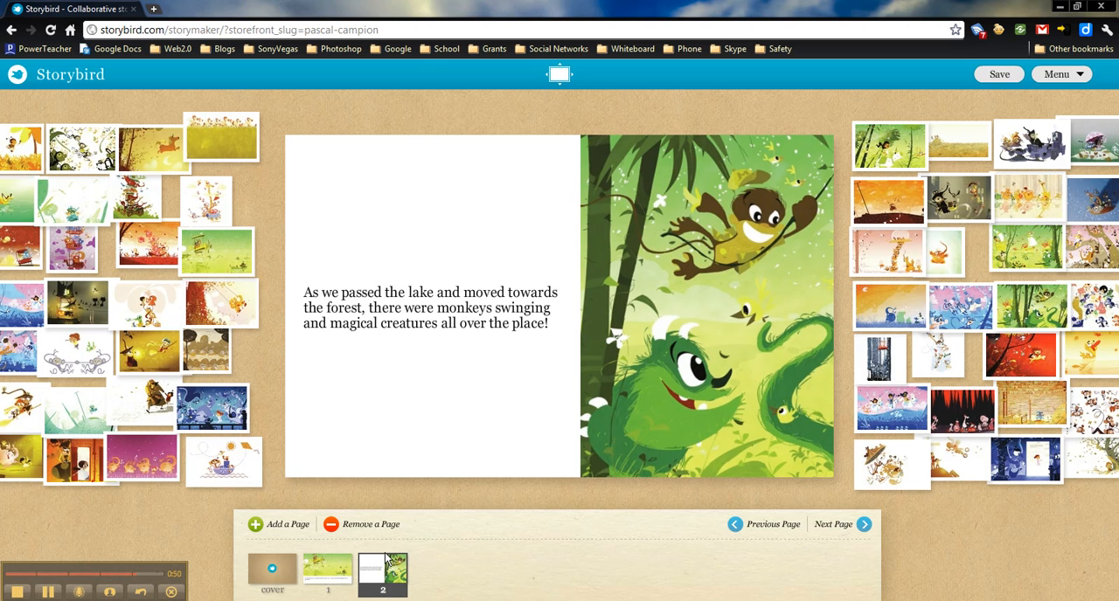
Step: Title the cover 'The Journey', give it an orange panel, and save the story
{"action": "left_click", "coordinate": [429, 307]}
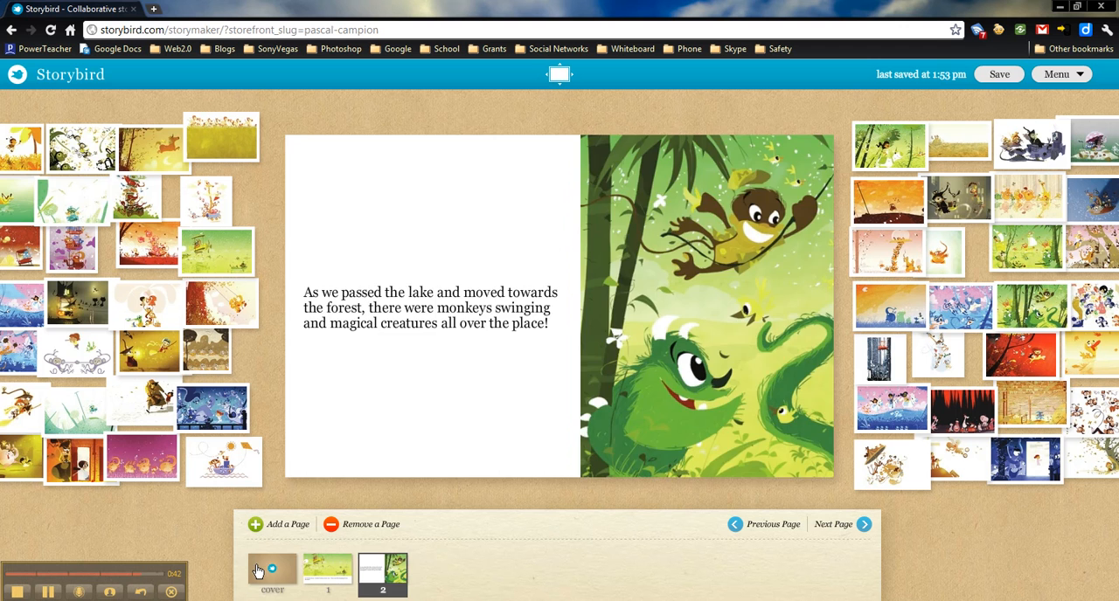
{"action": "left_click", "coordinate": [272, 573]}
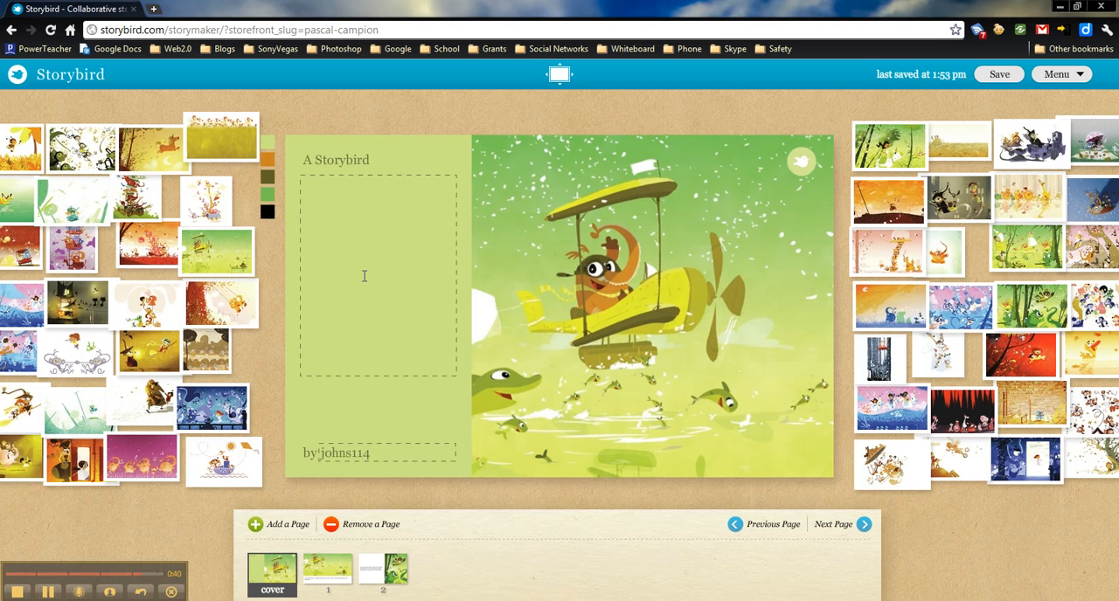
{"action": "type", "text": "The Jou"}
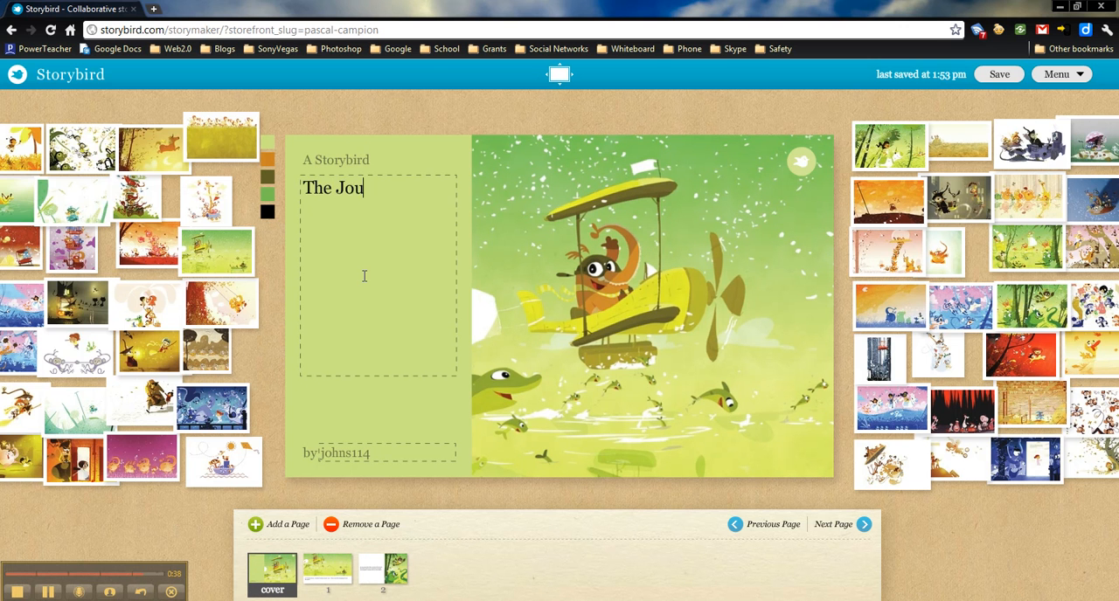
{"action": "type", "text": "rney"}
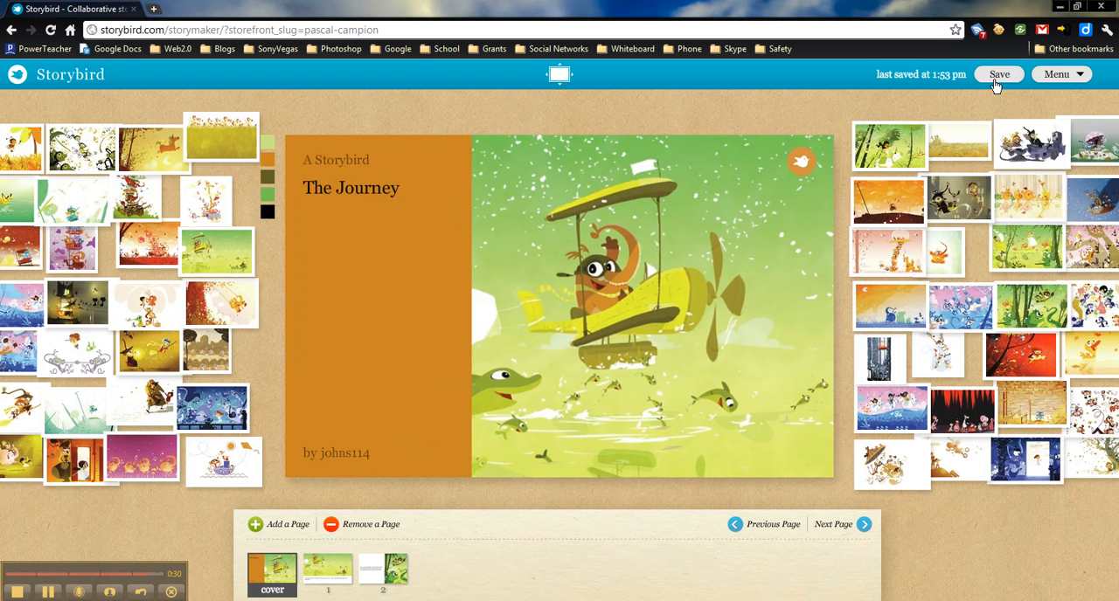
{"action": "left_click", "coordinate": [997, 74]}
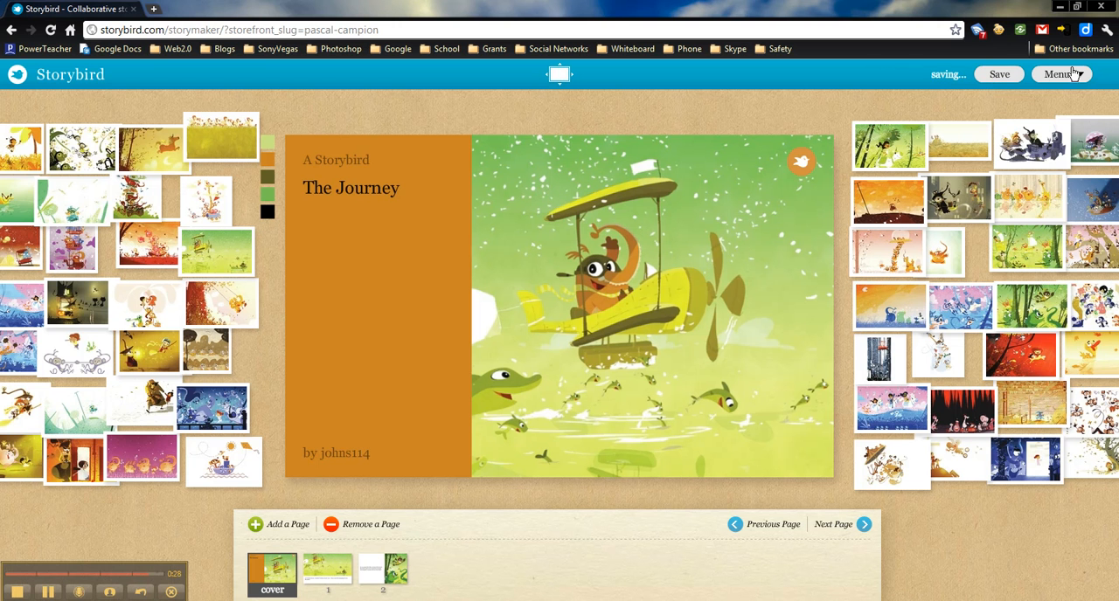
{"action": "left_click", "coordinate": [1058, 74]}
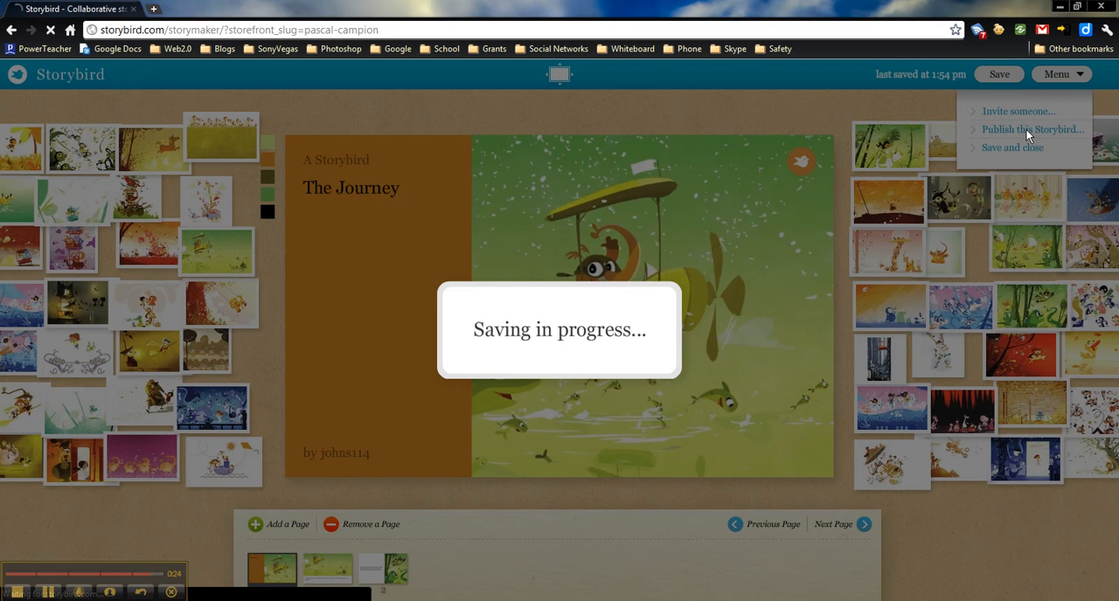
Step: Publish The Journey with the reader age range set to 7-9 years
{"action": "left_click", "coordinate": [1034, 129]}
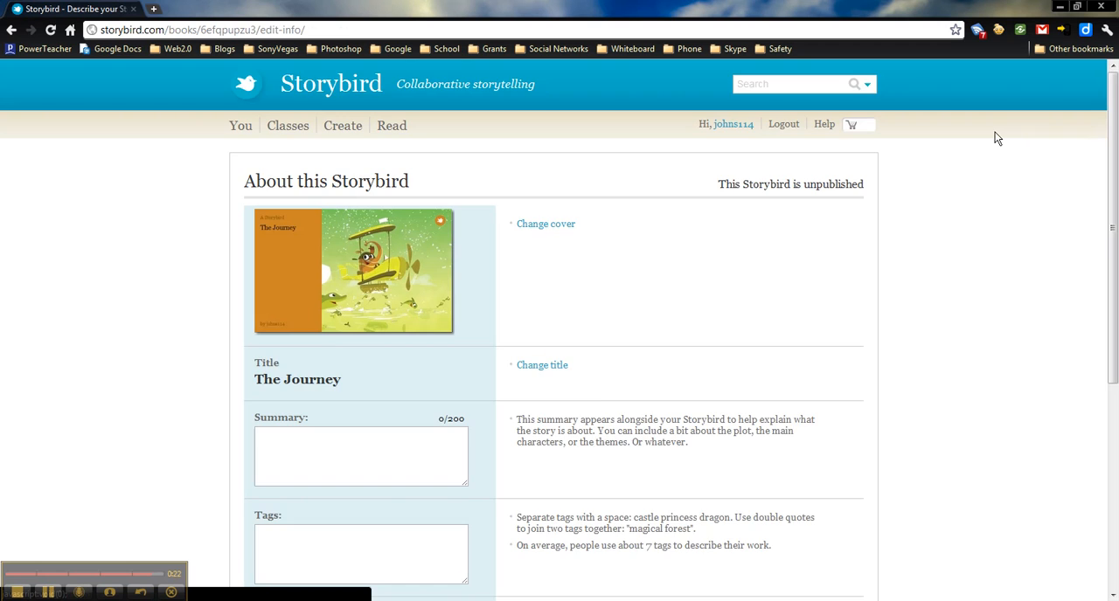
{"action": "scroll", "scroll_direction": "down", "scroll_amount": 3}
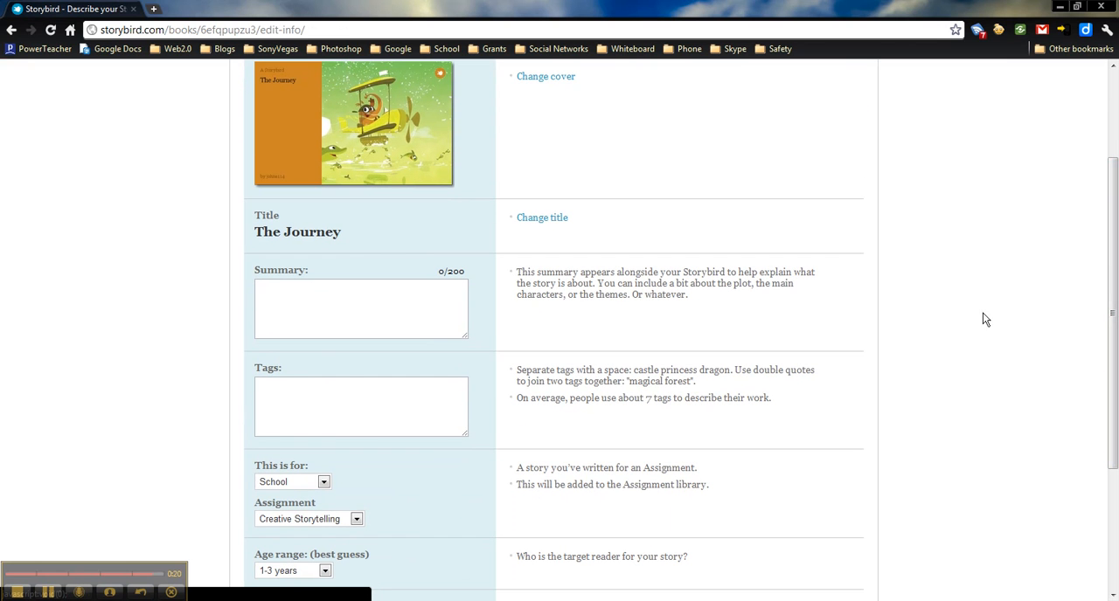
{"action": "mouse_move", "coordinate": [324, 481]}
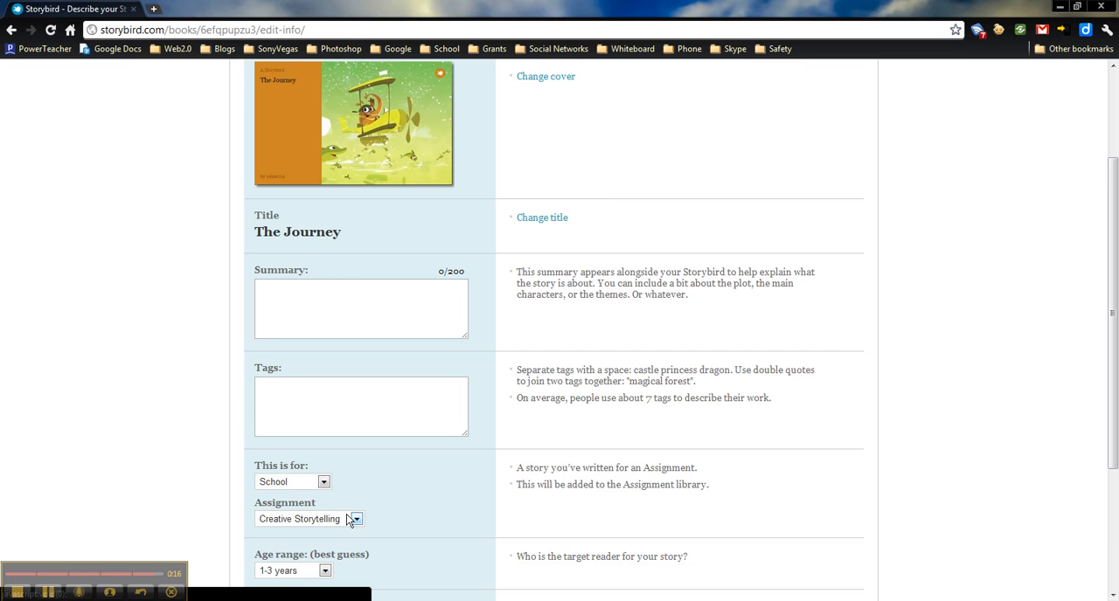
{"action": "scroll", "scroll_direction": "down", "scroll_amount": 3}
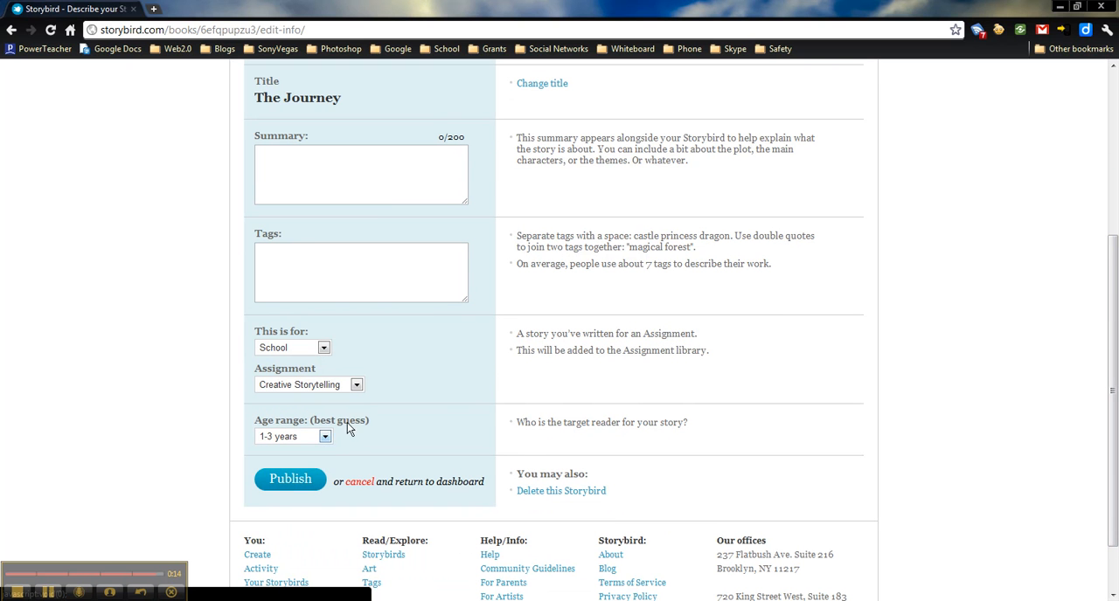
{"action": "left_click", "coordinate": [324, 436]}
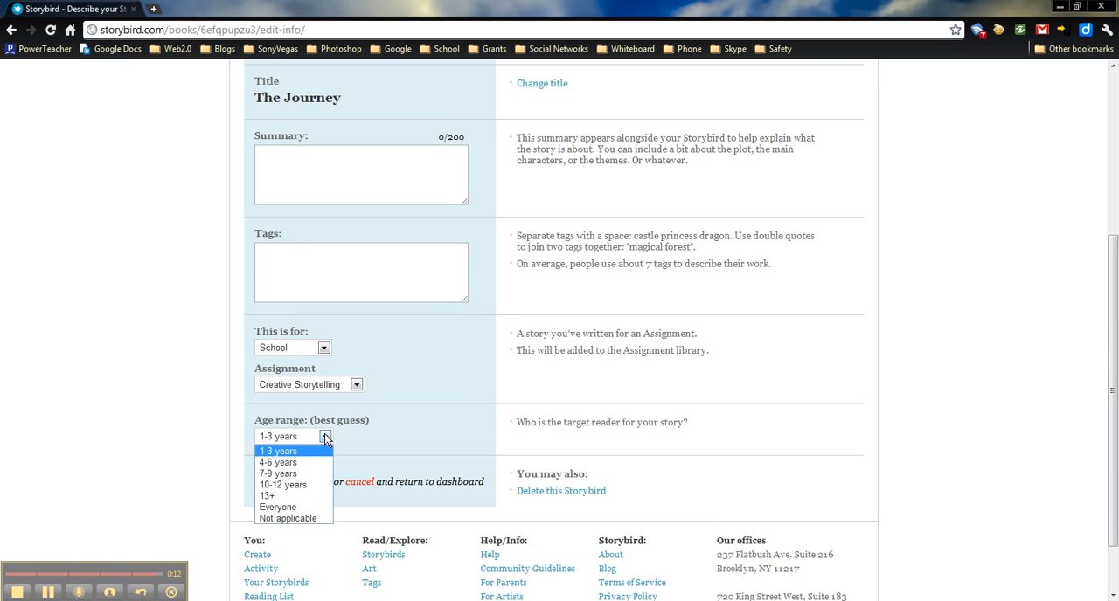
{"action": "left_click", "coordinate": [278, 473]}
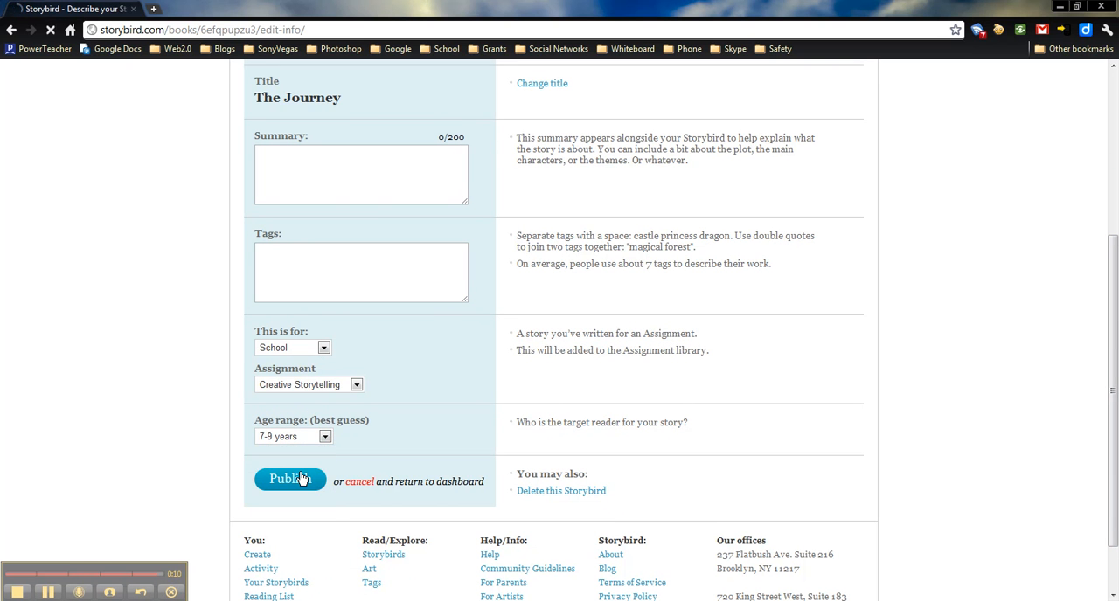
{"action": "left_click", "coordinate": [289, 479]}
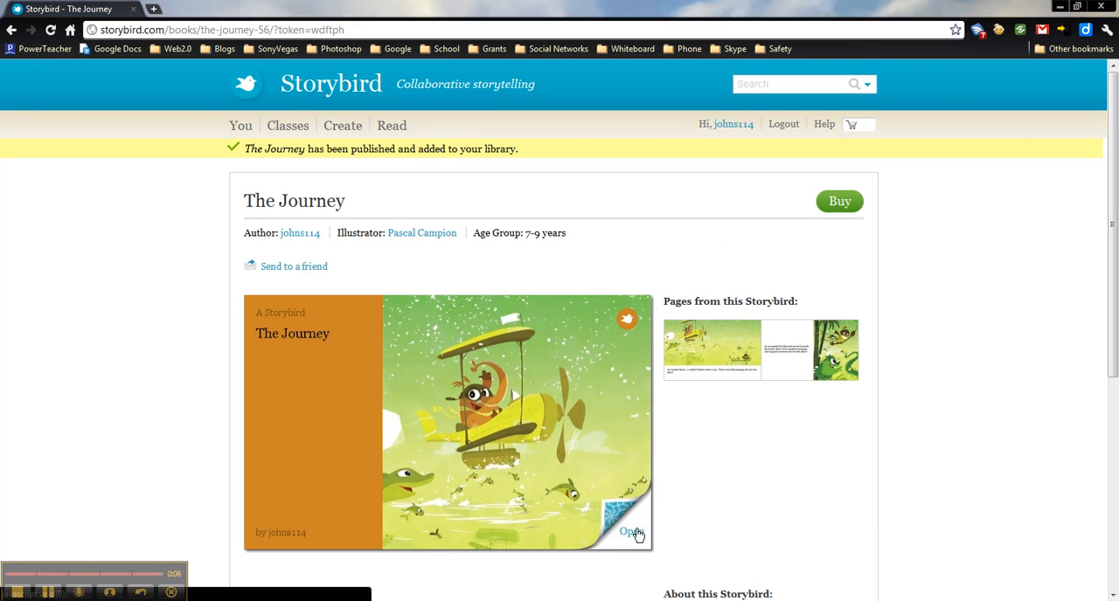
Step: Open the published book from its orange cover to read it
{"action": "left_click", "coordinate": [627, 532]}
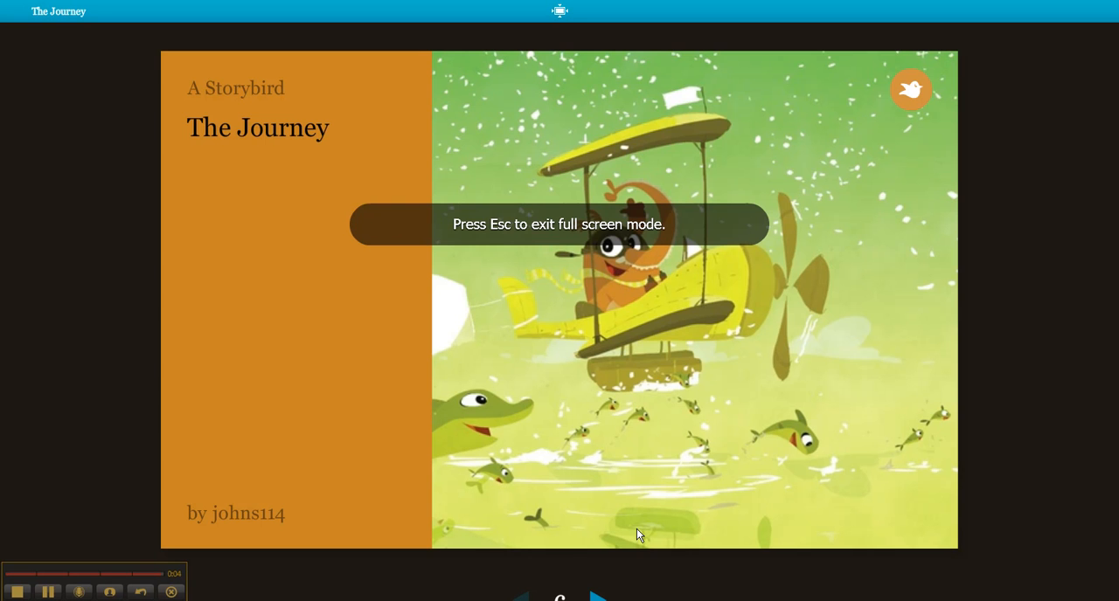